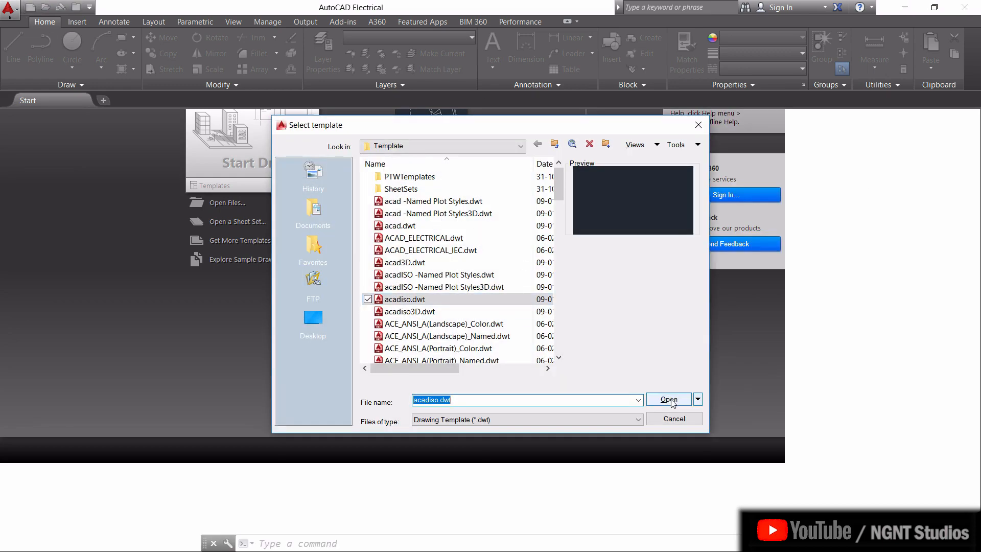
# Step: Create Drawing1 from the acadiso.dwt metric template
pyautogui.click(669, 399)
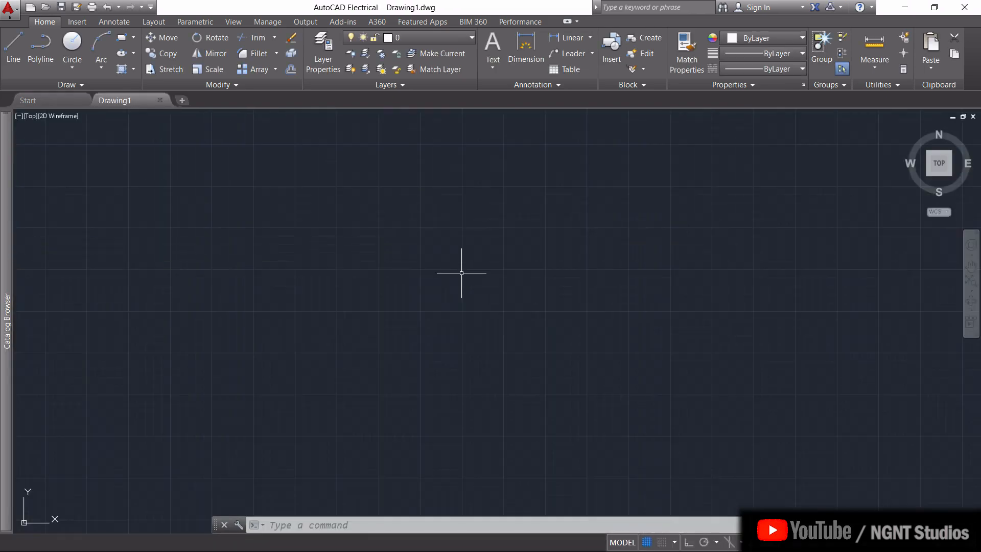
pyautogui.moveTo(415, 230)
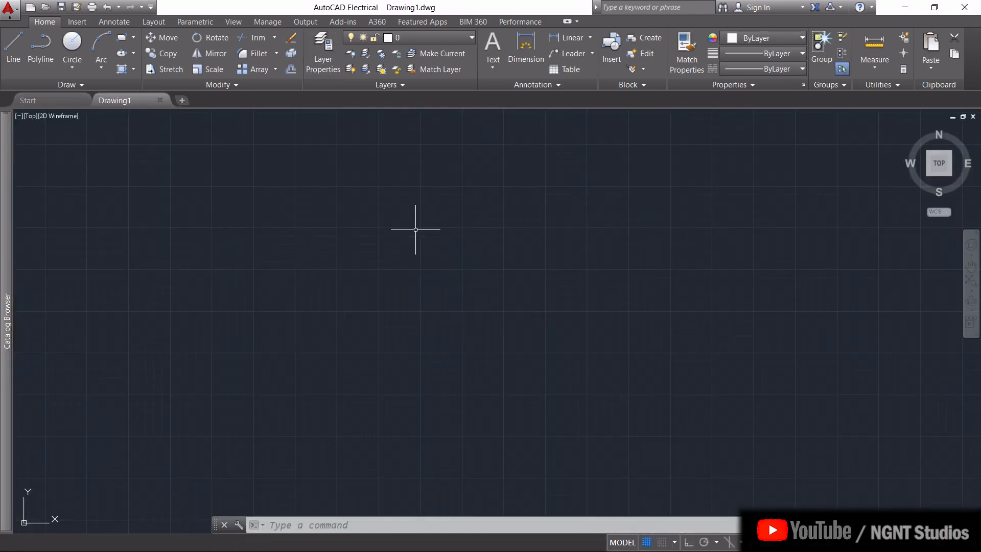
pyautogui.moveTo(203, 357)
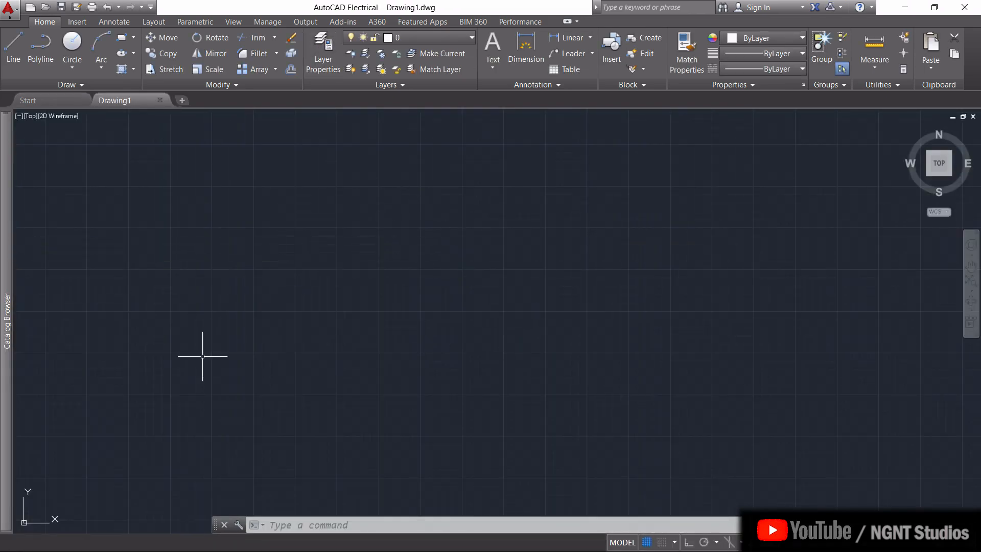
pyautogui.moveTo(12, 47)
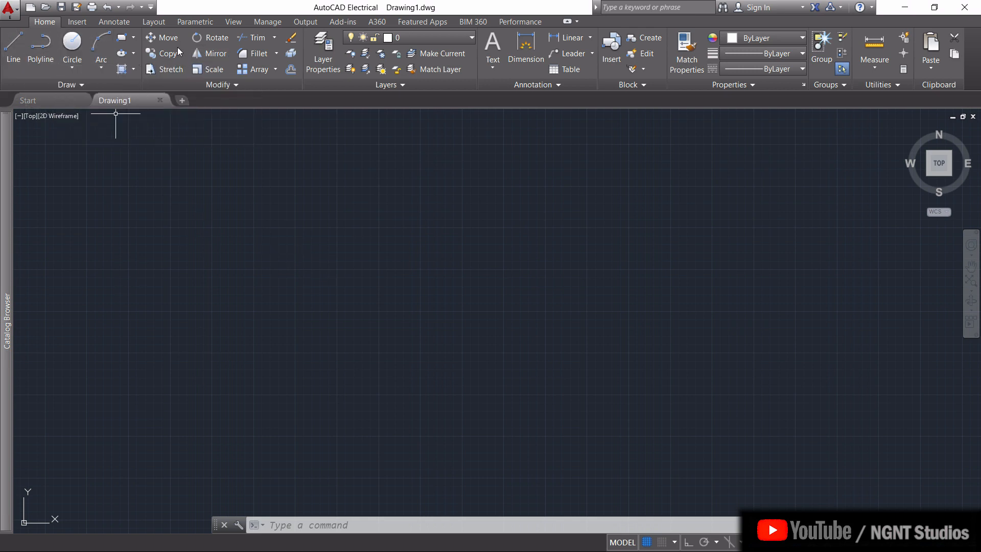
pyautogui.moveTo(167, 53)
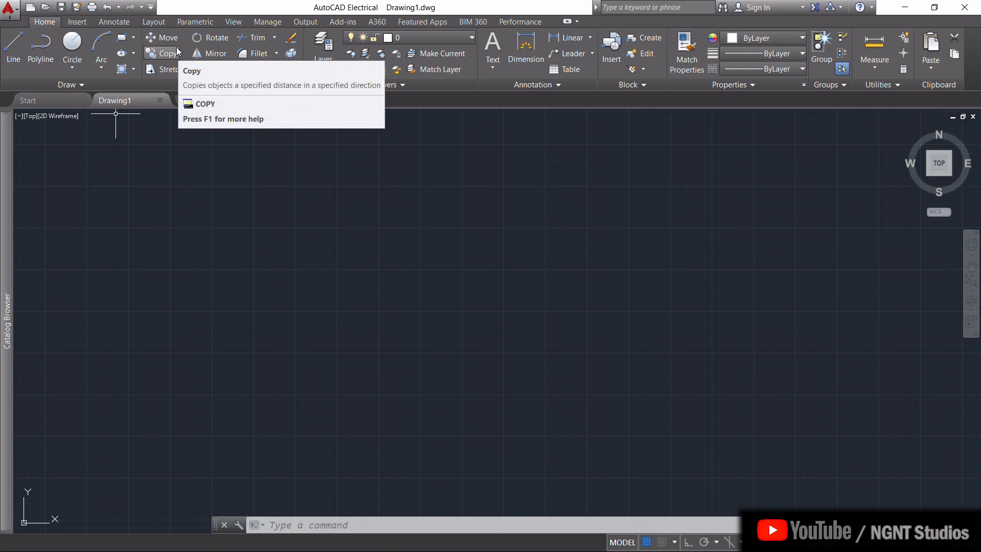
pyautogui.moveTo(525, 47)
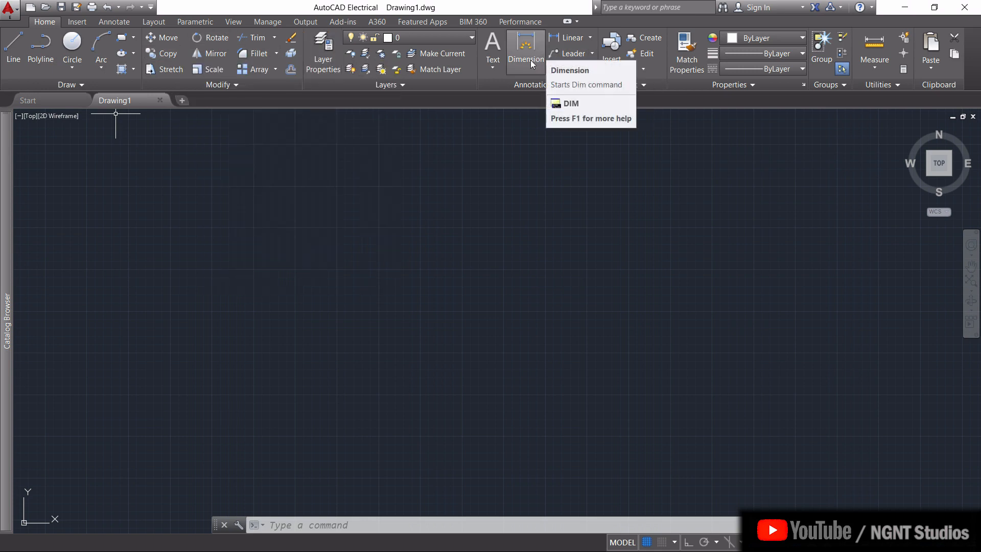
pyautogui.moveTo(759, 69)
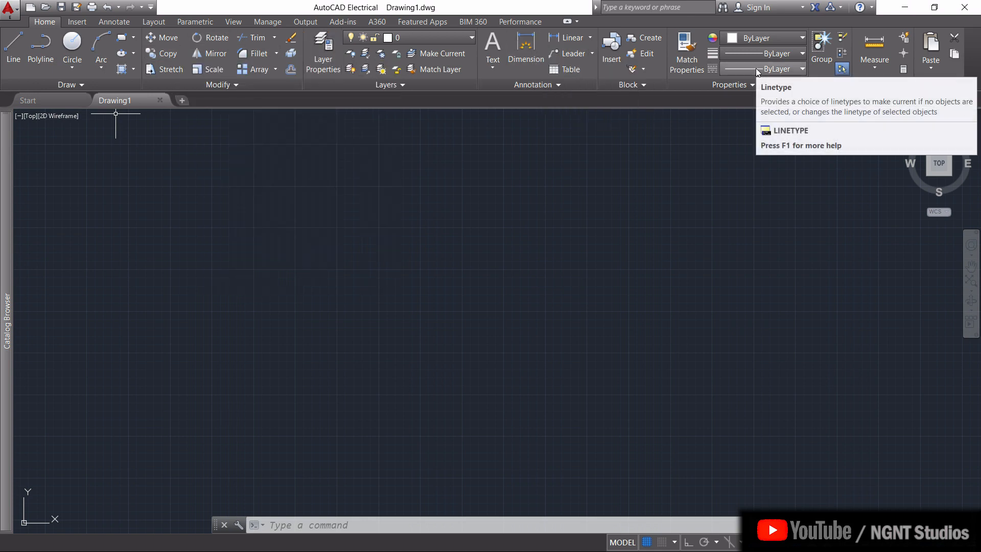
pyautogui.moveTo(367, 347)
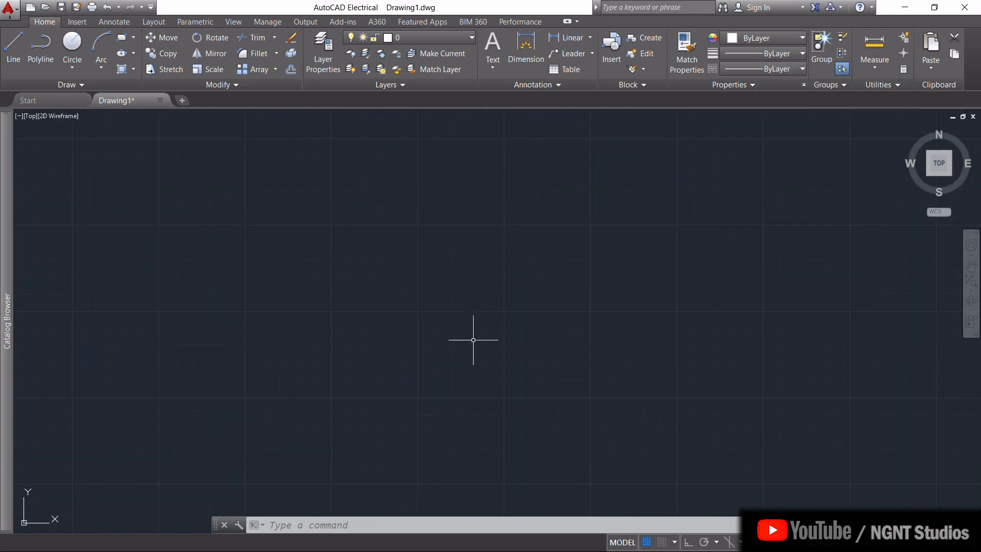
pyautogui.click(646, 542)
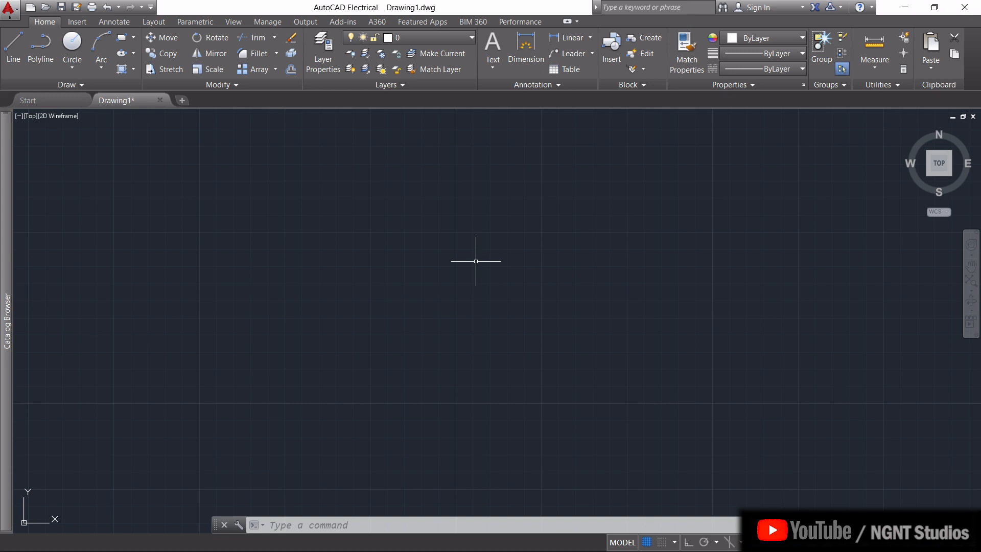
pyautogui.moveTo(475, 261)
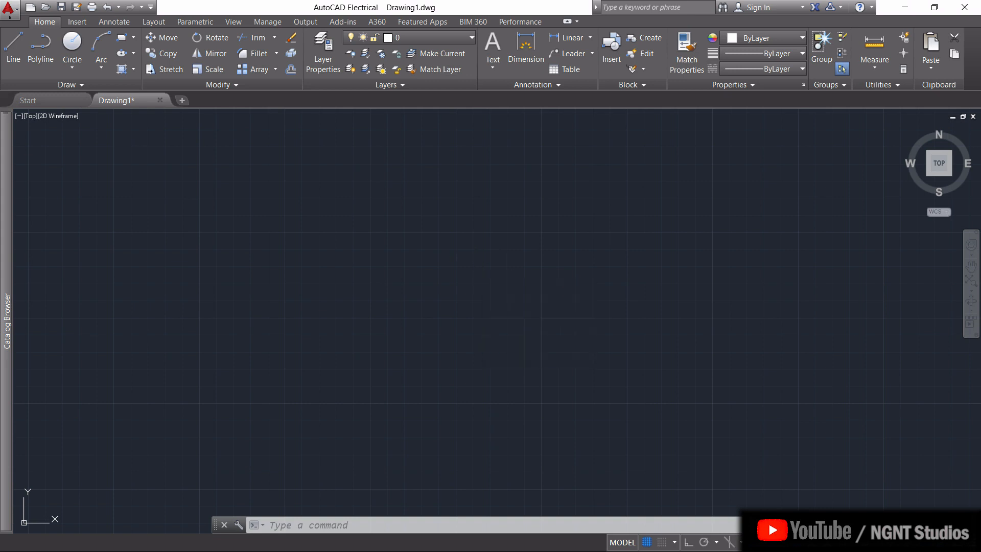
# Step: Confirm decimal length units with millimetre insertion scale via the UNITS command
pyautogui.write('UNITS')
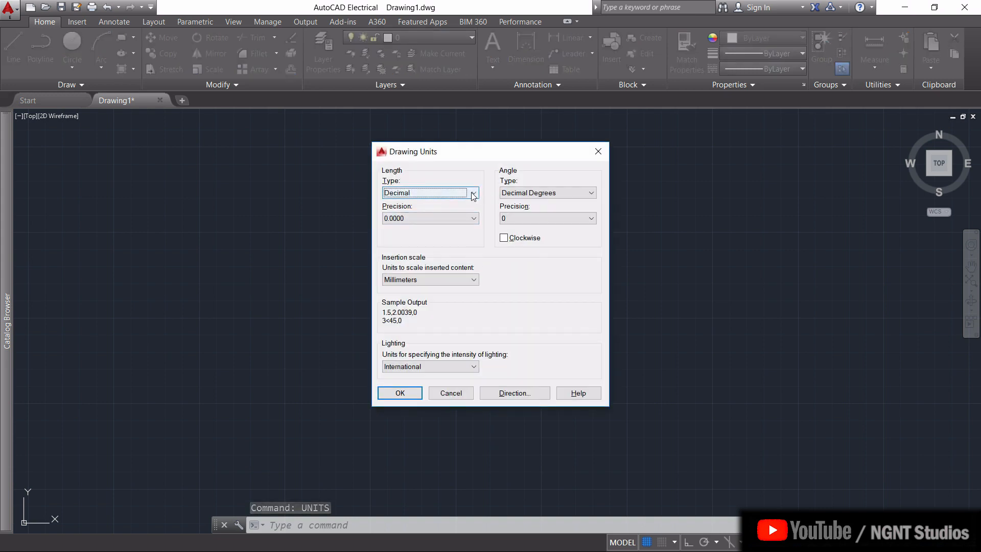
pyautogui.moveTo(472, 192)
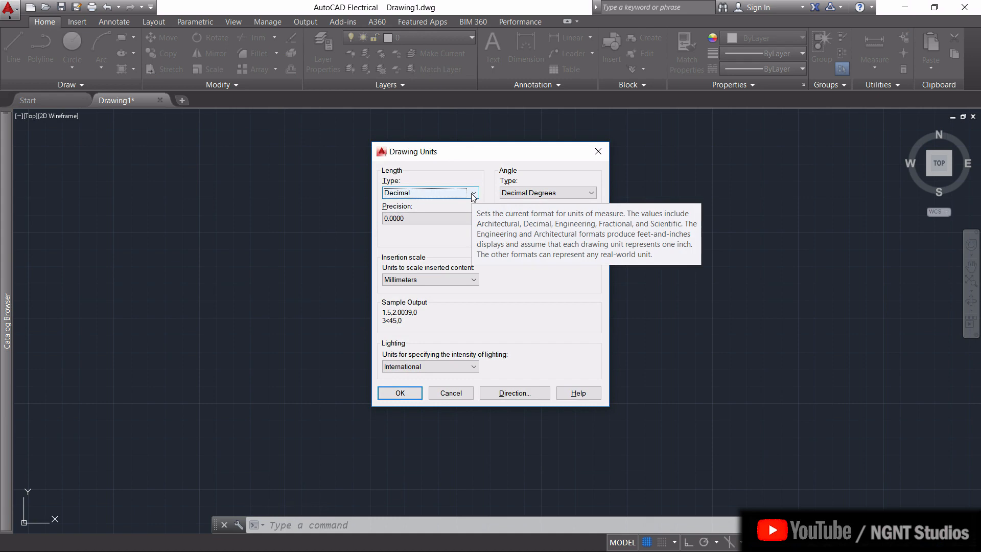
pyautogui.moveTo(466, 205)
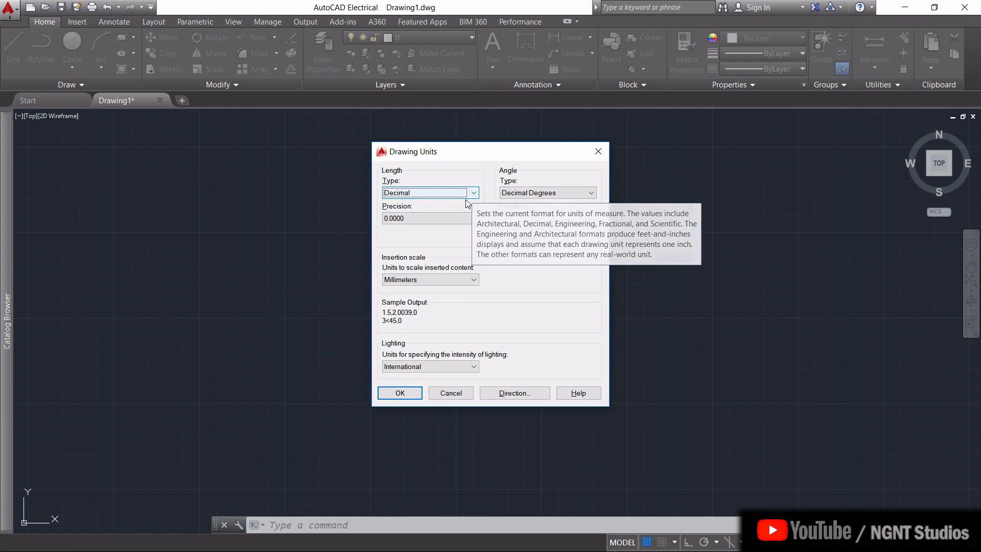
pyautogui.moveTo(466, 287)
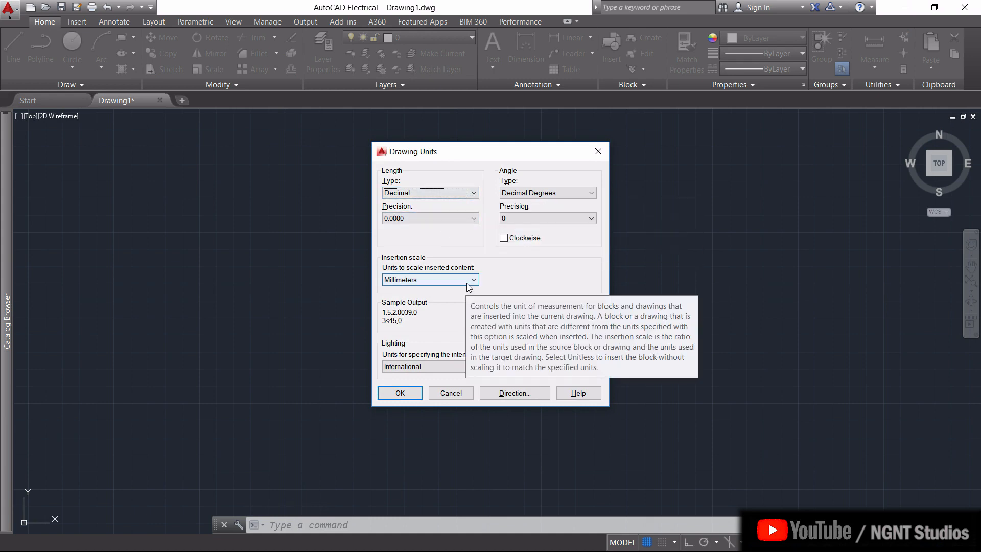
pyautogui.click(399, 393)
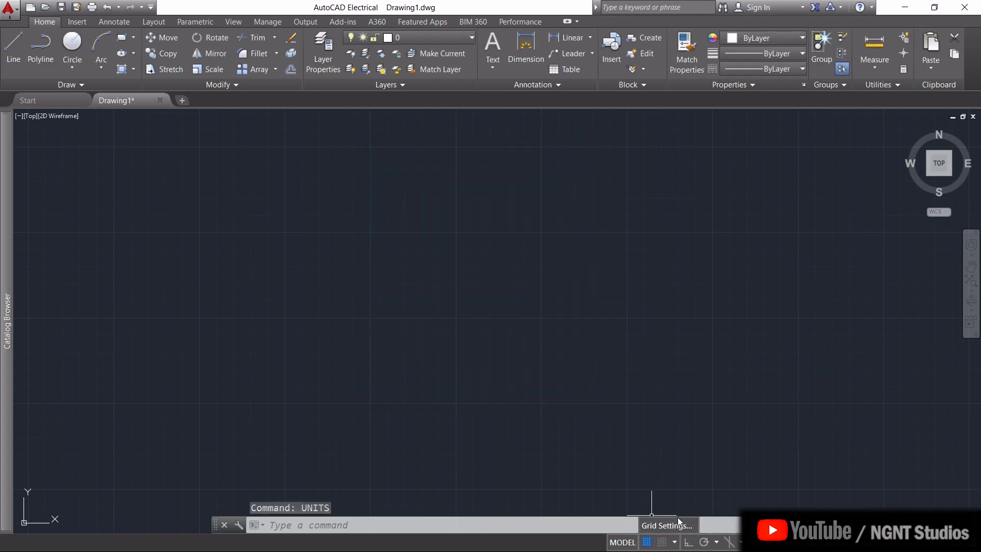
# Step: Keep grid and snap X/Y spacing at 10 in the Drafting Settings and apply
pyautogui.click(667, 526)
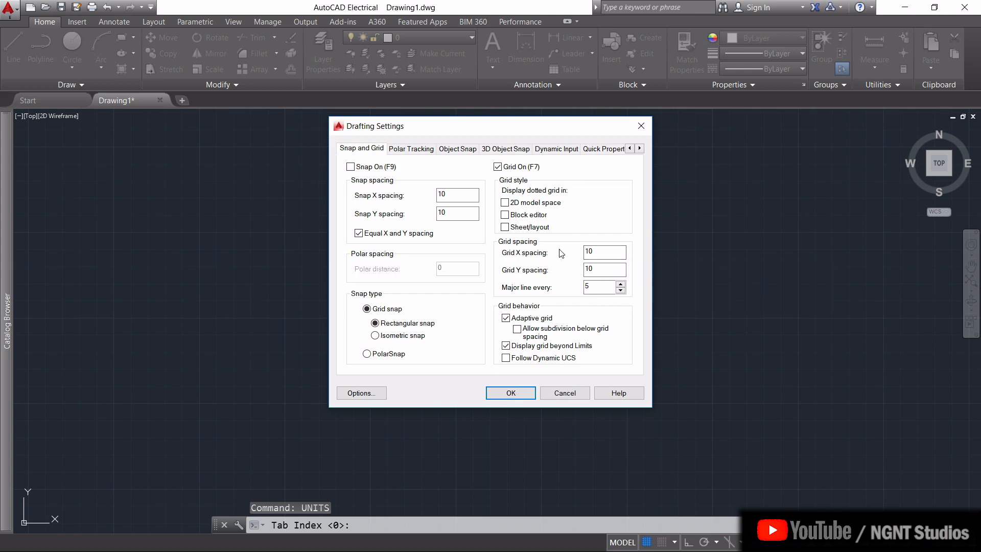
pyautogui.click(604, 253)
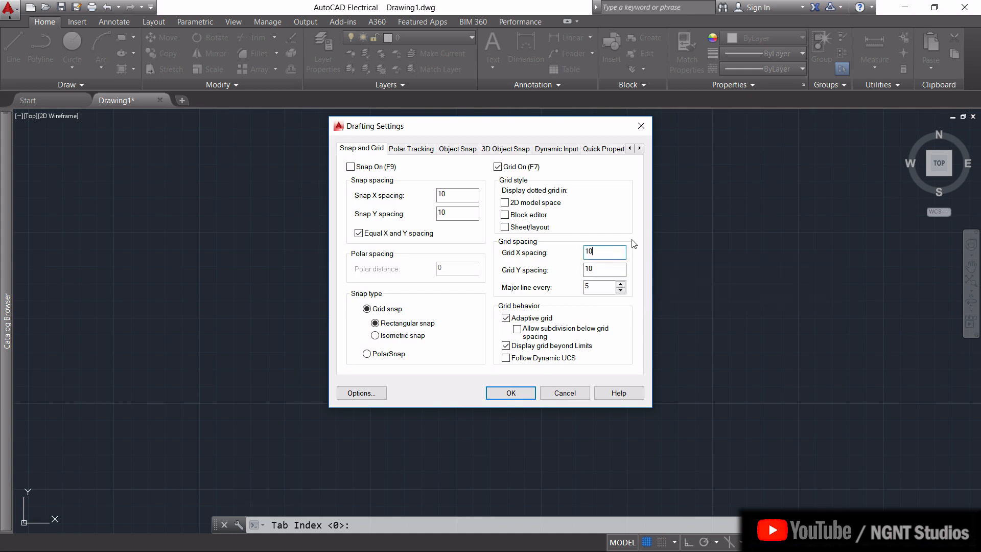
pyautogui.moveTo(729, 238)
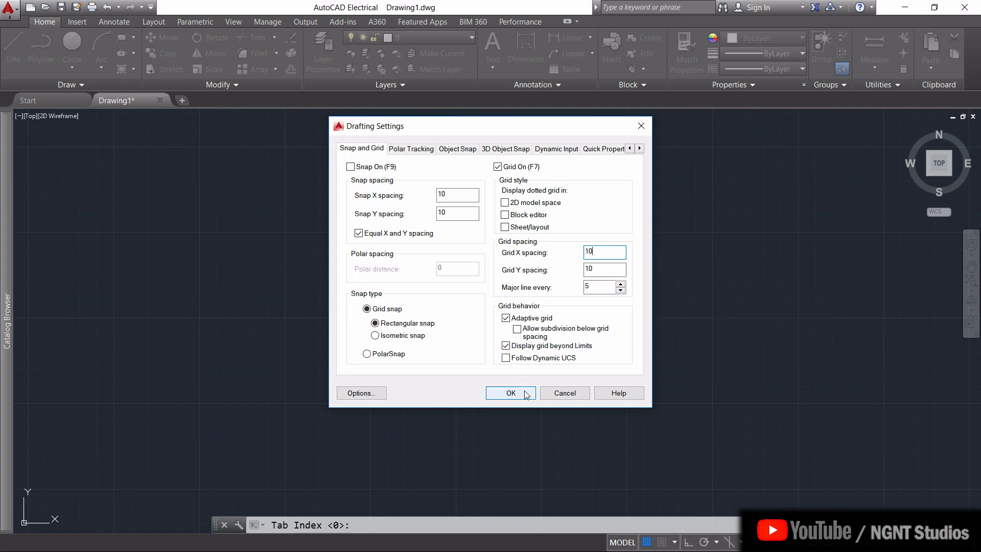
pyautogui.click(510, 392)
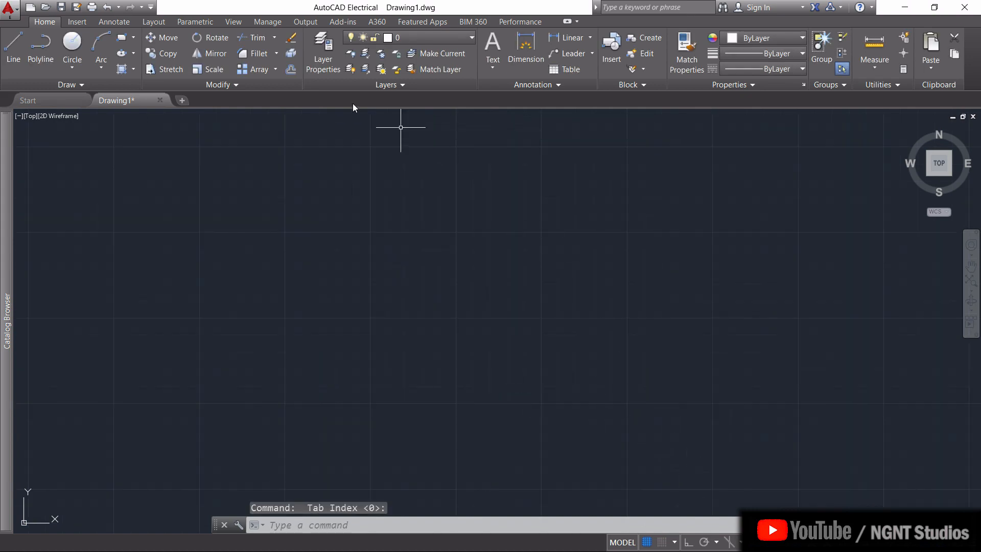
# Step: Start a line, place its first point, and switch grid snap on mid-command
pyautogui.click(12, 47)
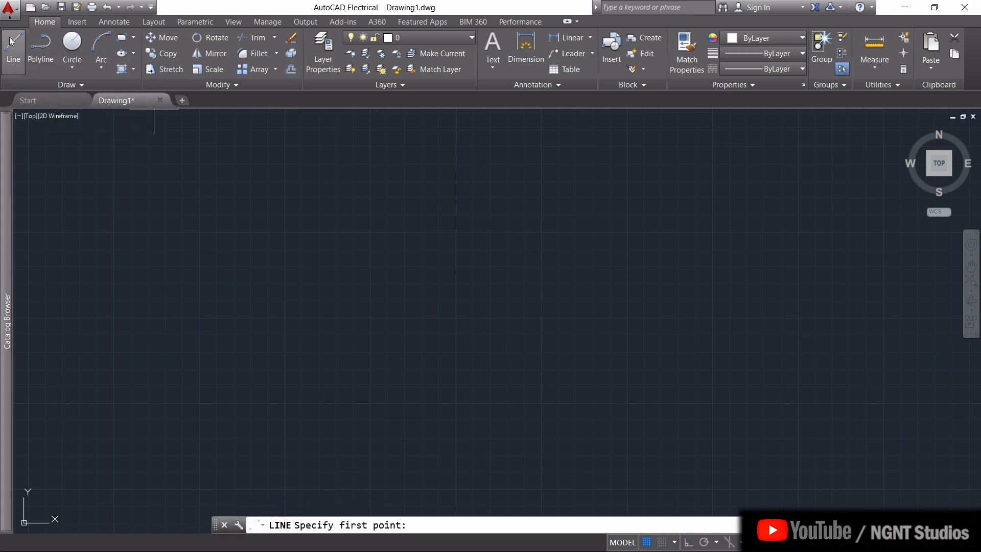
pyautogui.click(285, 316)
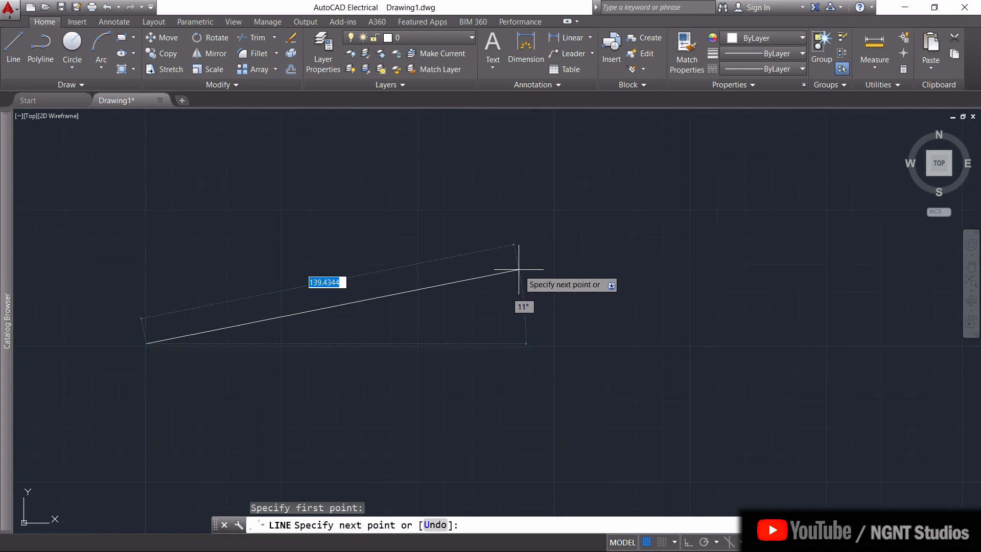
pyautogui.moveTo(518, 466)
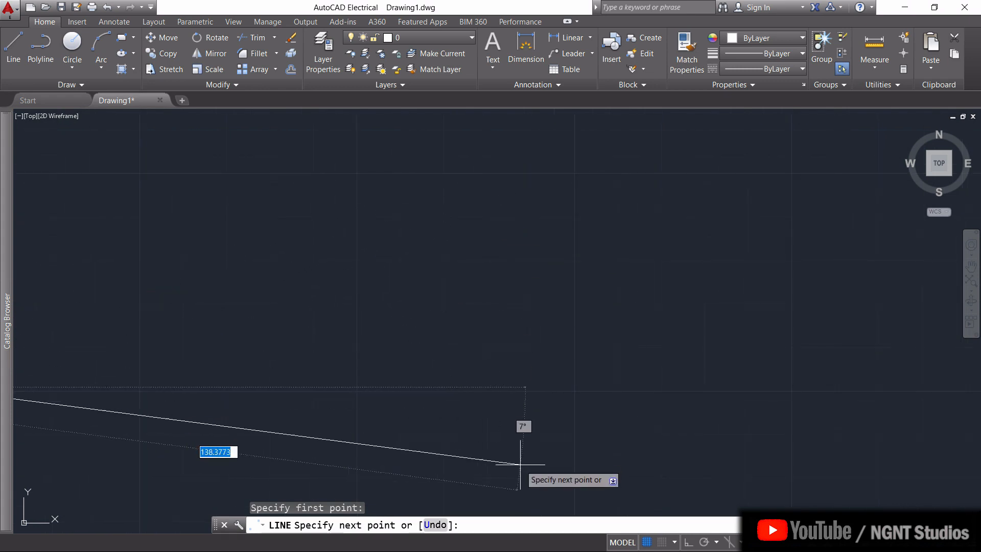
pyautogui.moveTo(482, 225)
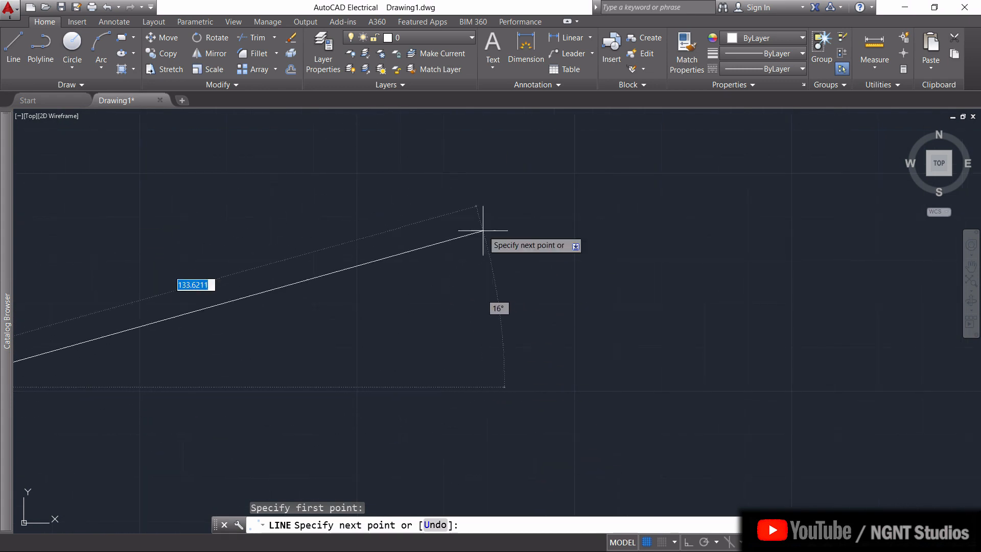
pyautogui.moveTo(507, 313)
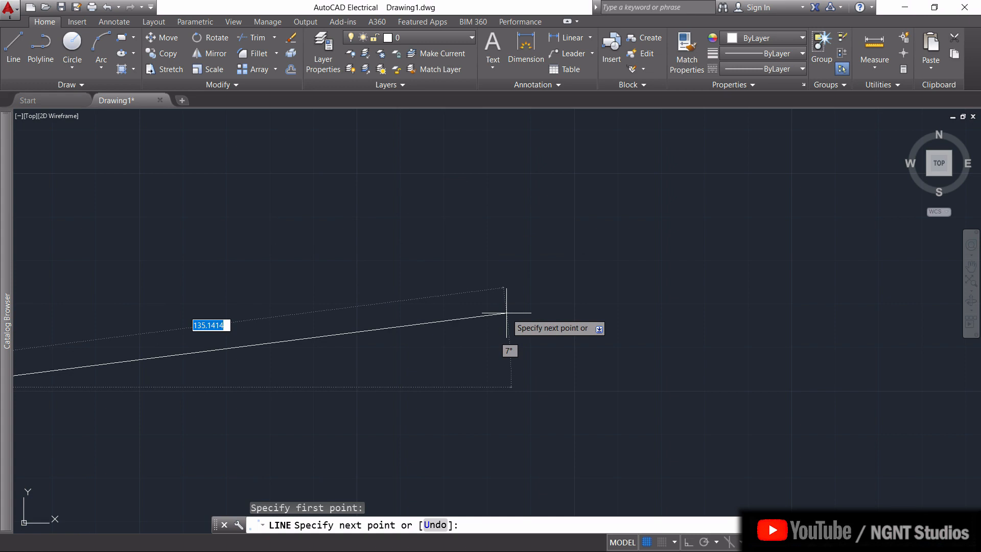
pyautogui.moveTo(581, 382)
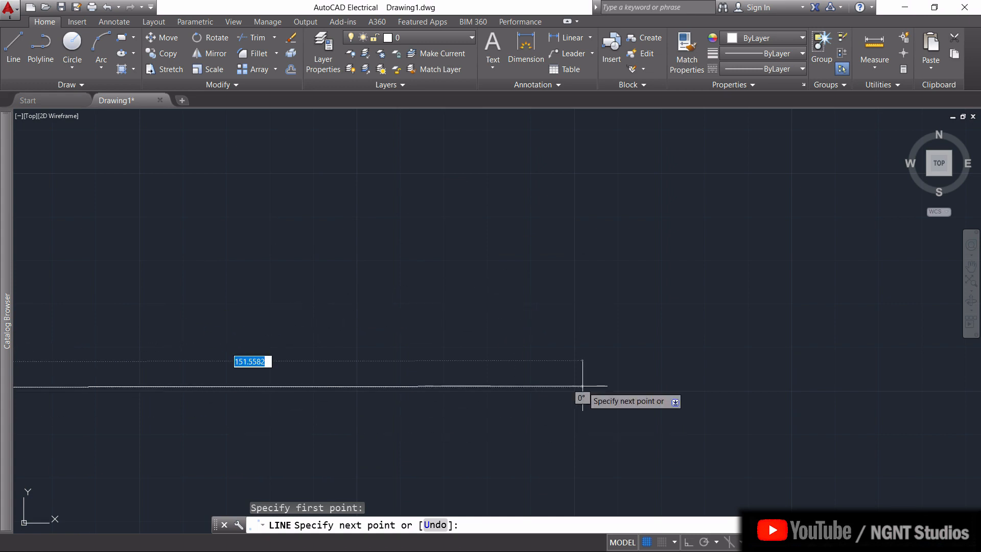
pyautogui.moveTo(572, 171)
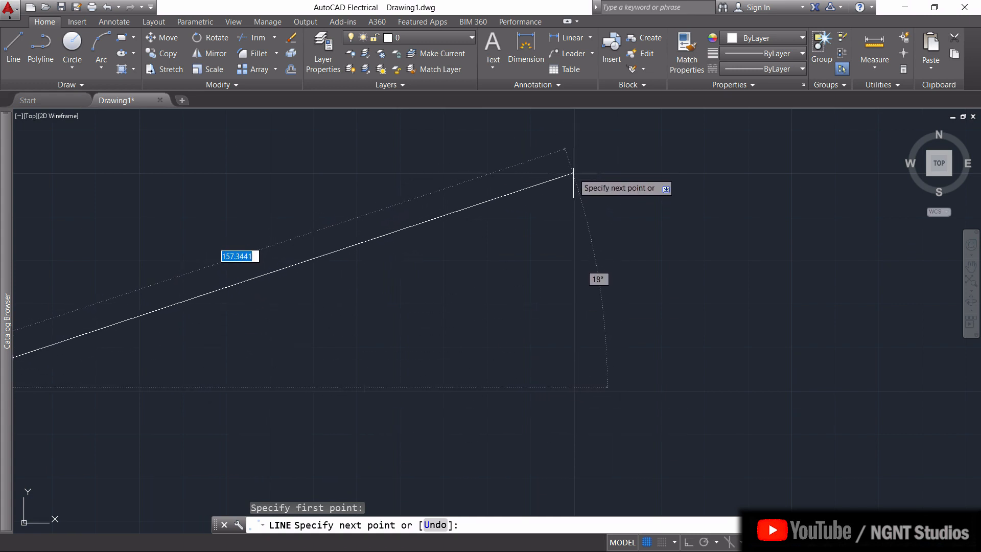
pyautogui.moveTo(648, 542)
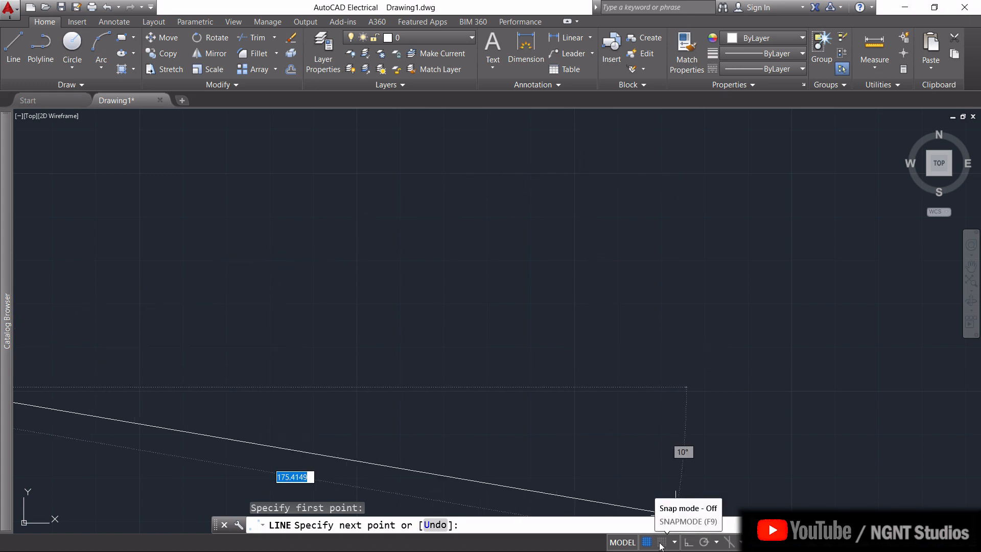
pyautogui.click(647, 541)
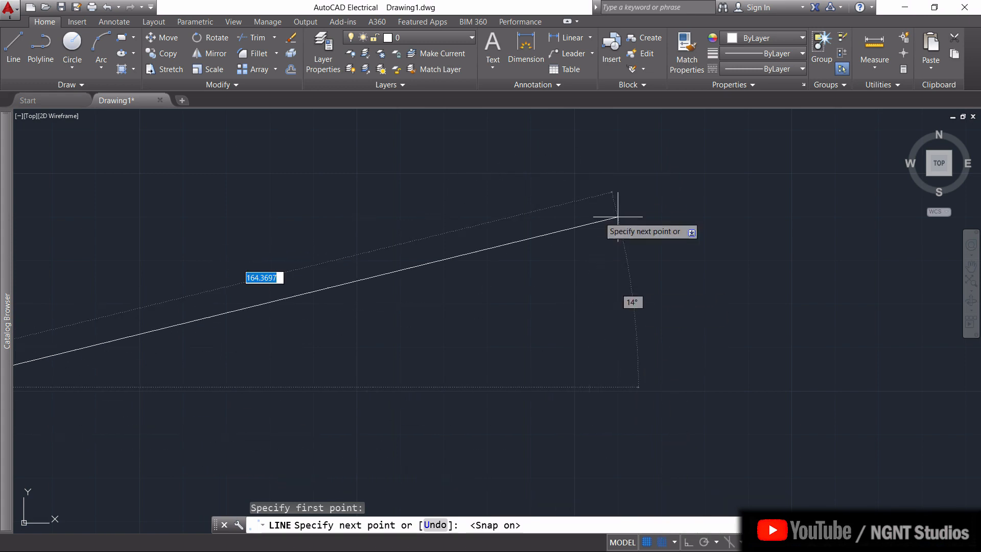
pyautogui.moveTo(573, 172)
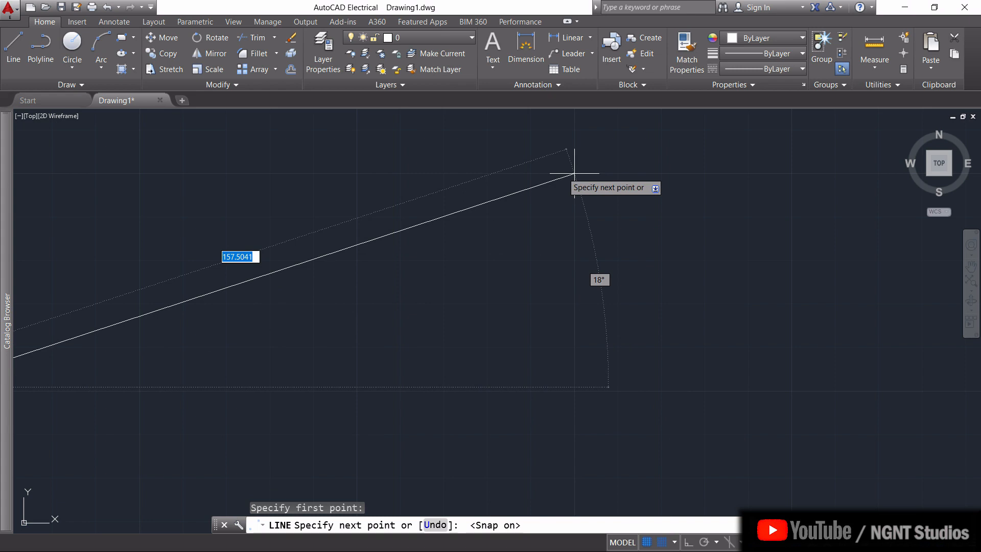
pyautogui.moveTo(575, 224)
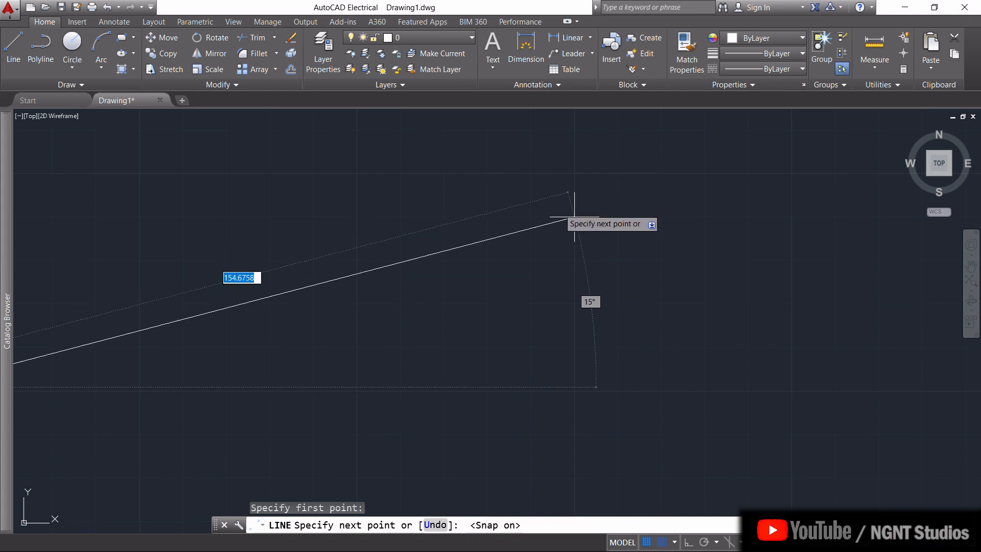
pyautogui.moveTo(572, 171)
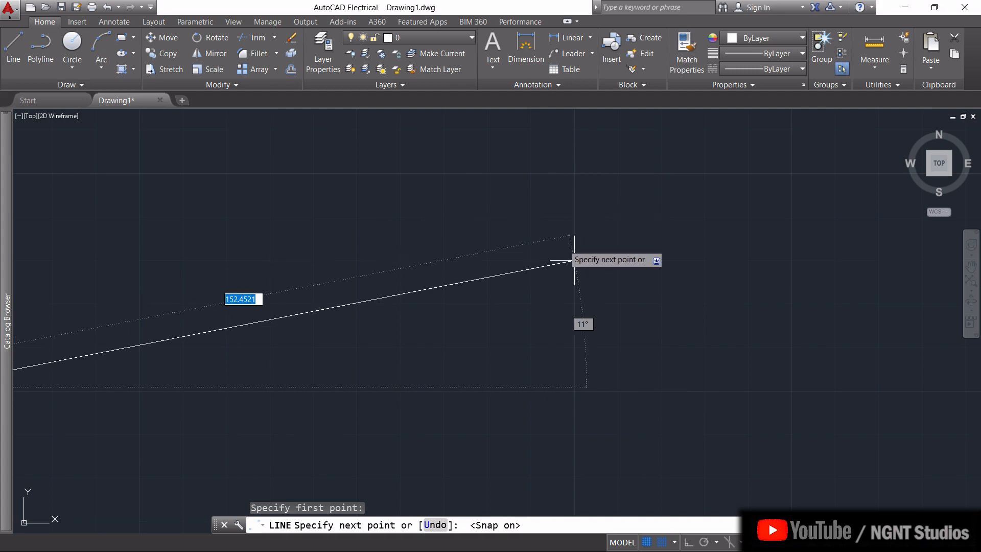
# Step: Change the snap X spacing to 5 with equal X and Y in Snap Settings
pyautogui.click(674, 542)
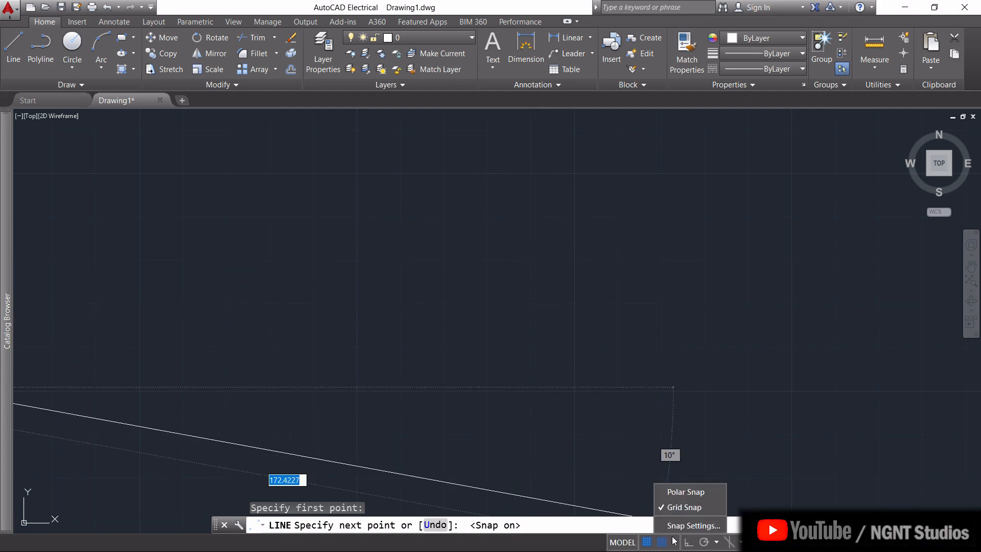
pyautogui.click(693, 526)
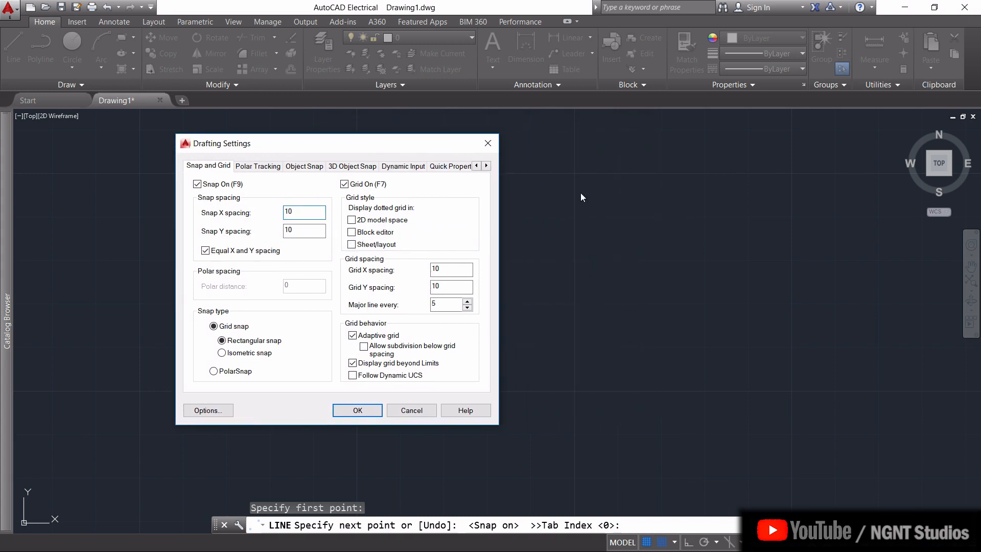
pyautogui.click(304, 213)
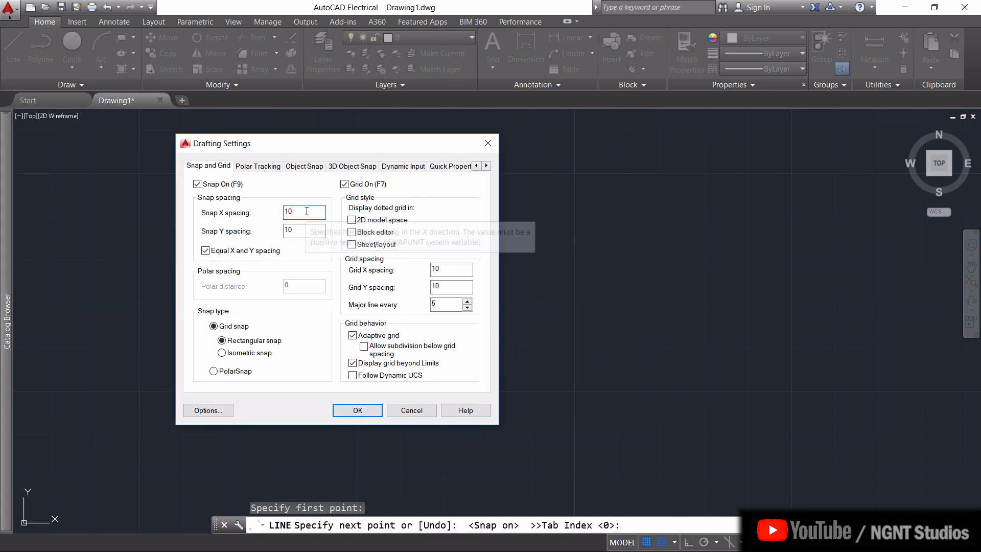
pyautogui.write('5')
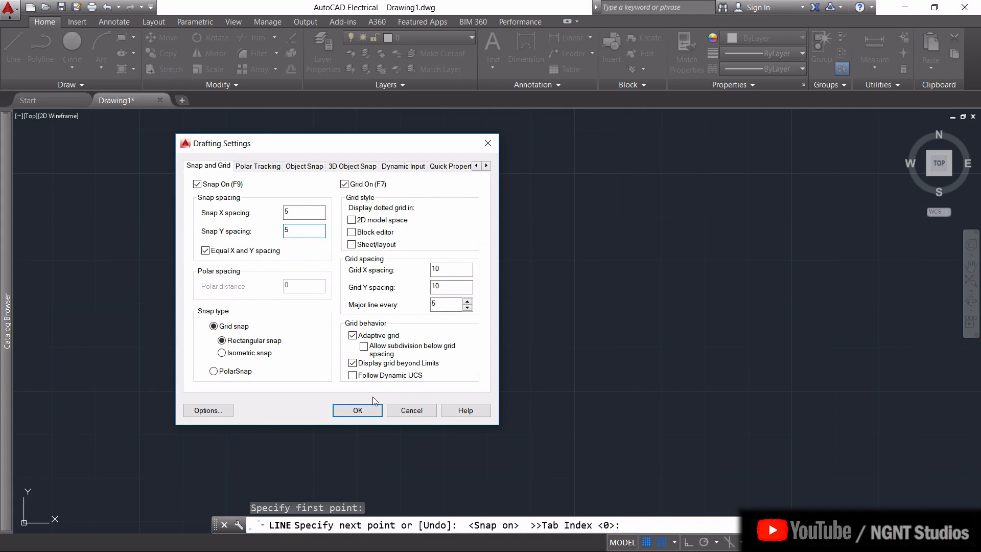
pyautogui.click(358, 410)
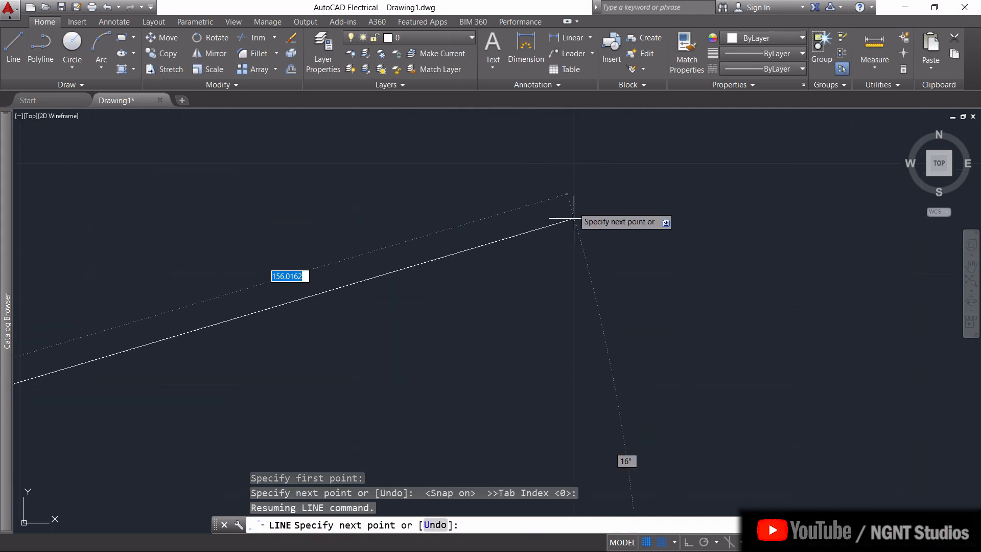
pyautogui.moveTo(573, 275)
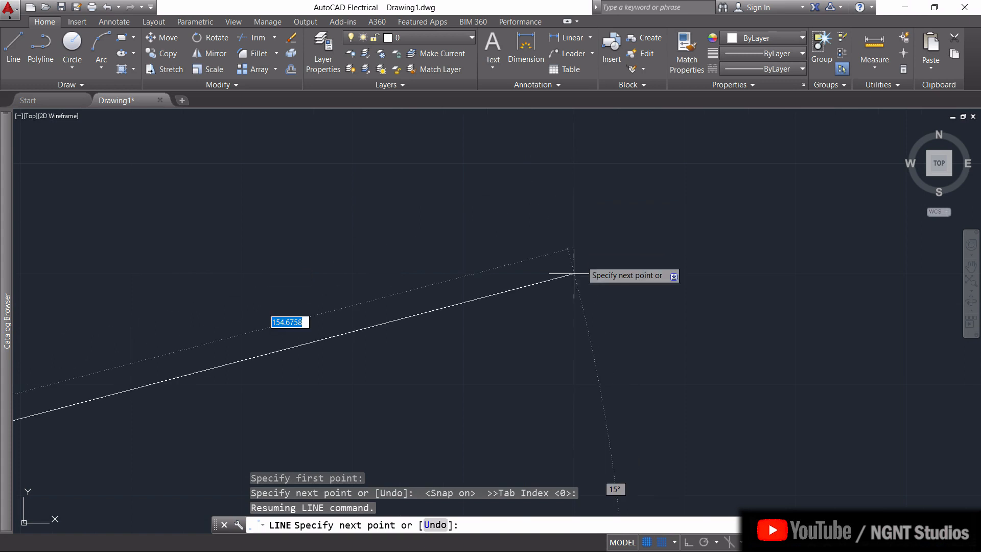
pyautogui.moveTo(516, 328)
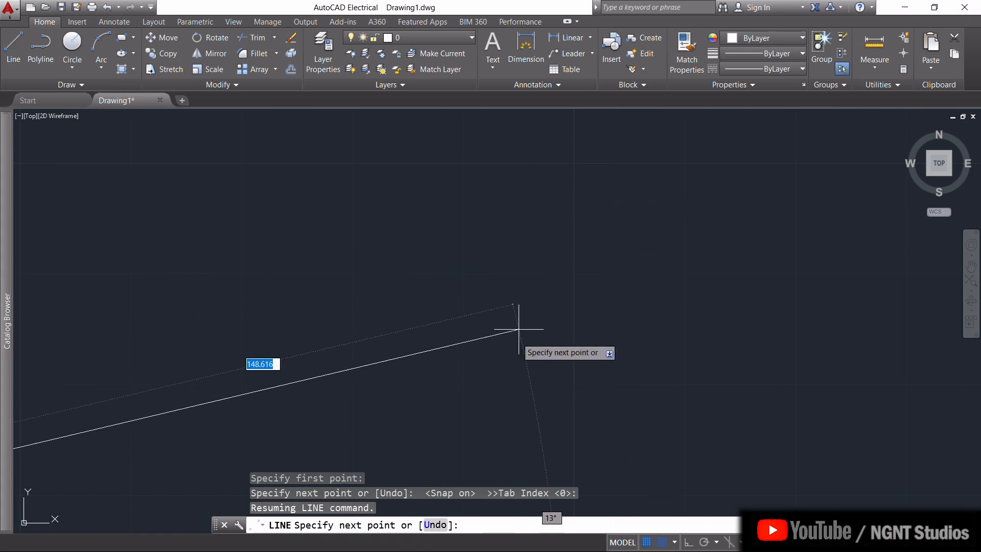
pyautogui.moveTo(572, 213)
pyautogui.write('10')
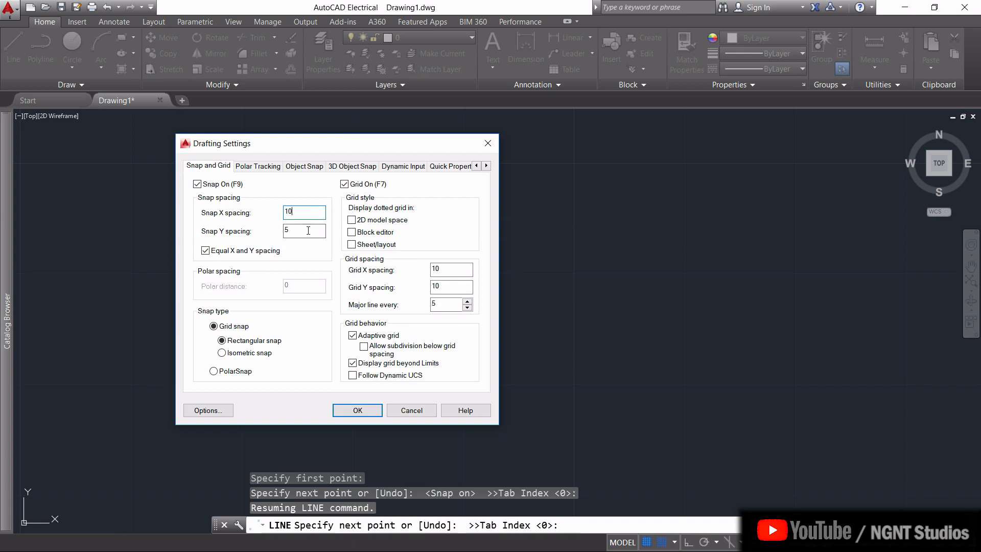
# Step: Confirm the snap values again and cancel the unfinished line with Escape
pyautogui.click(357, 410)
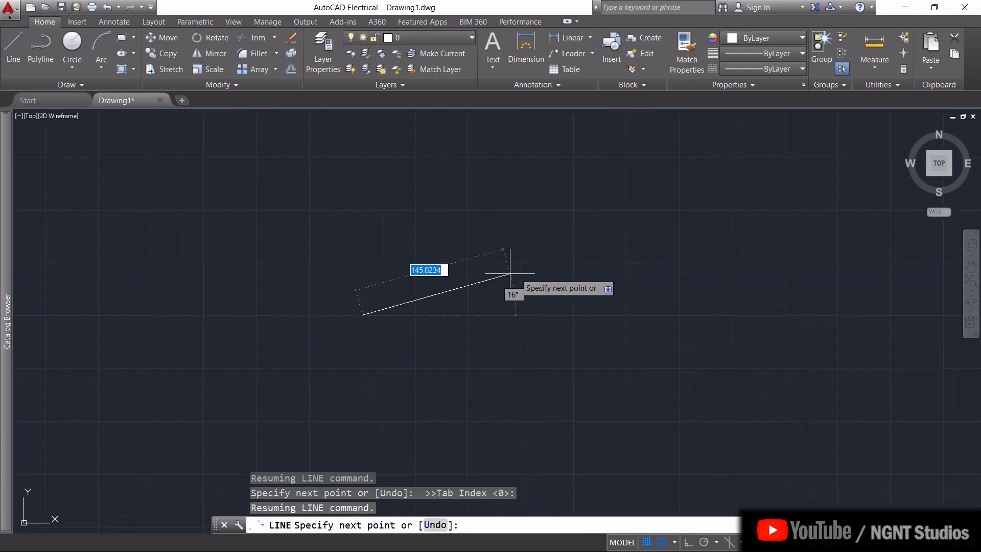
pyautogui.moveTo(527, 243)
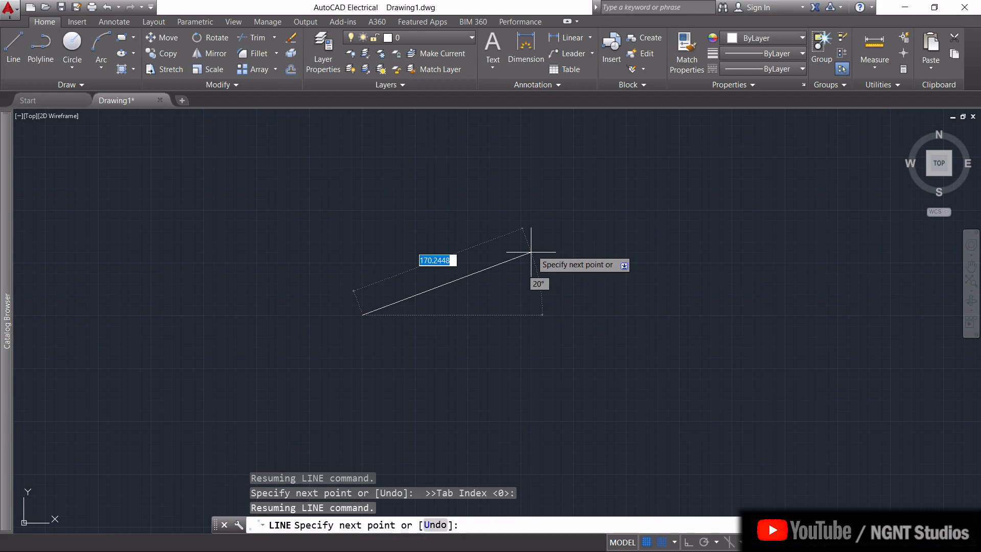
pyautogui.moveTo(530, 300)
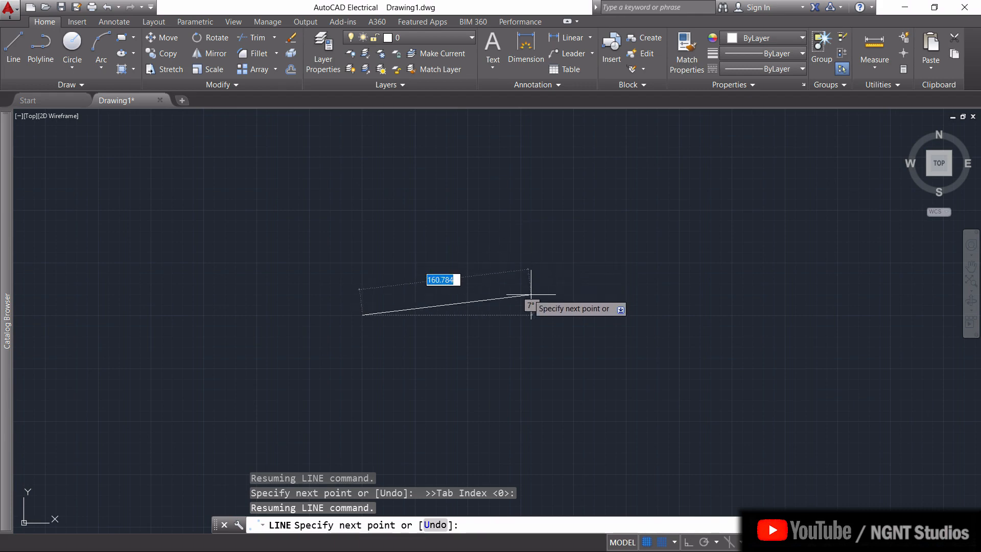
pyautogui.press('Escape')
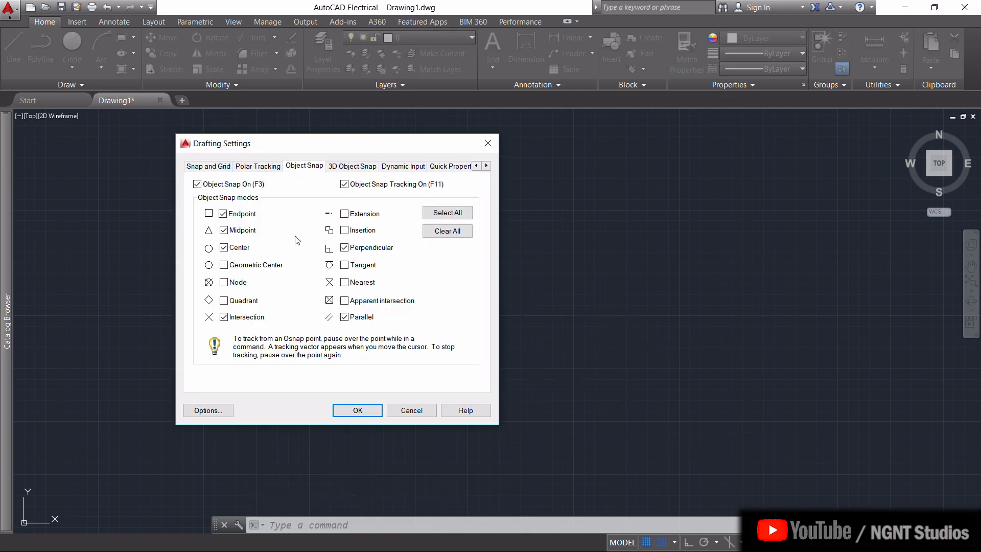
pyautogui.moveTo(274, 233)
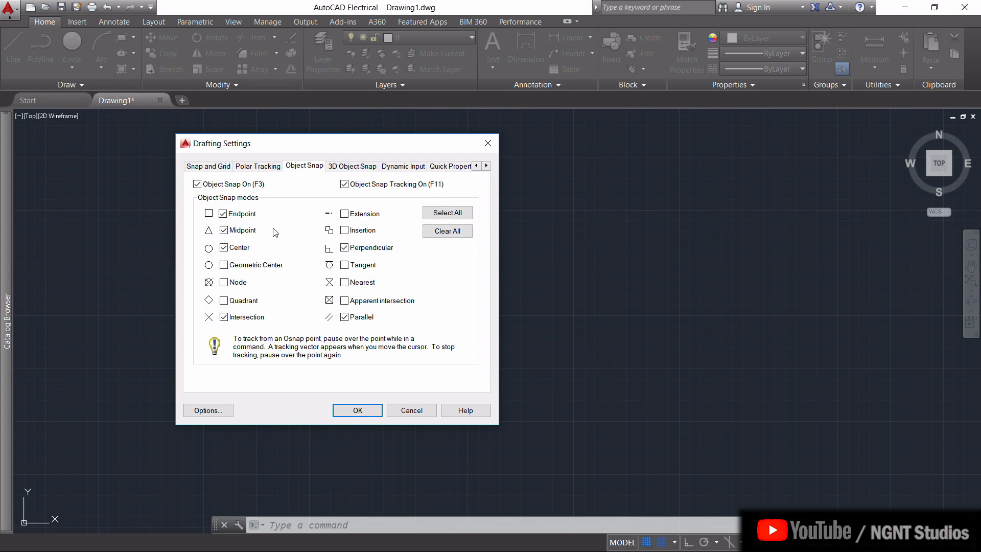
pyautogui.moveTo(236, 263)
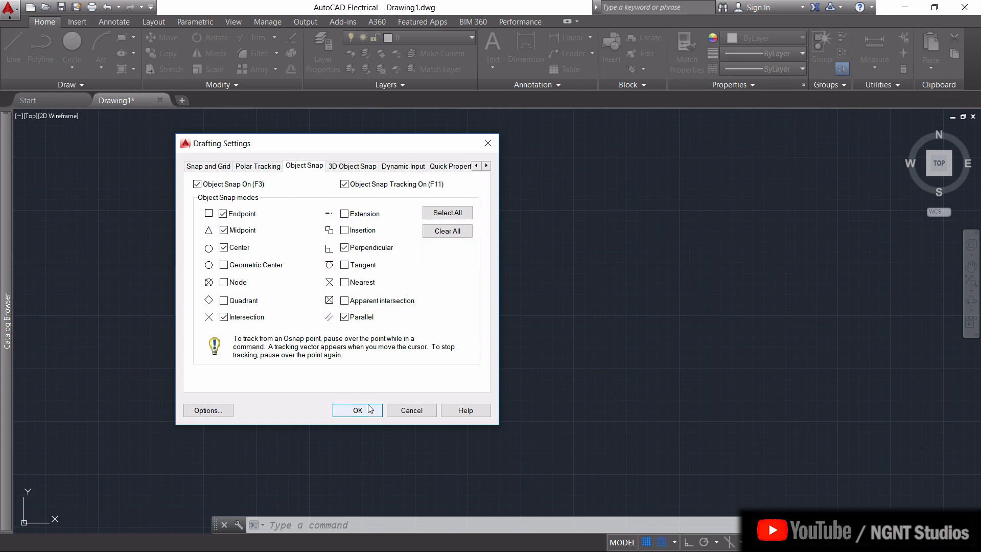
# Step: Apply endpoint, midpoint, center, intersection, perpendicular and parallel object snaps with tracking
pyautogui.click(358, 409)
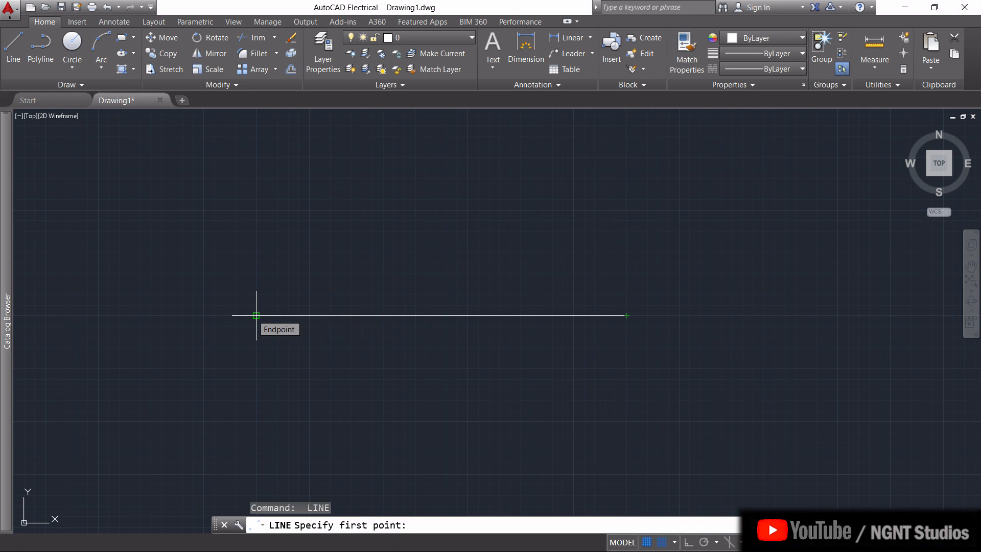
pyautogui.click(256, 316)
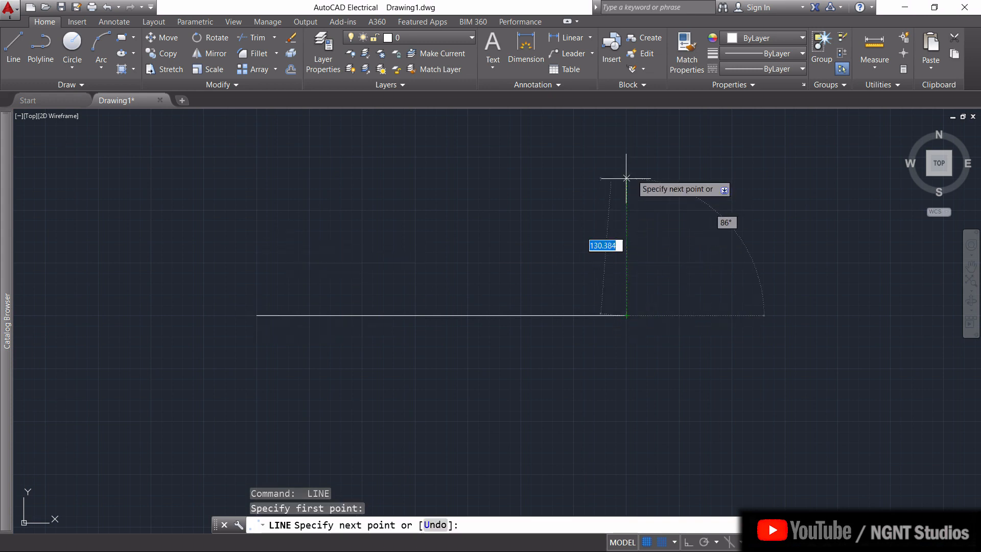
pyautogui.write('100')
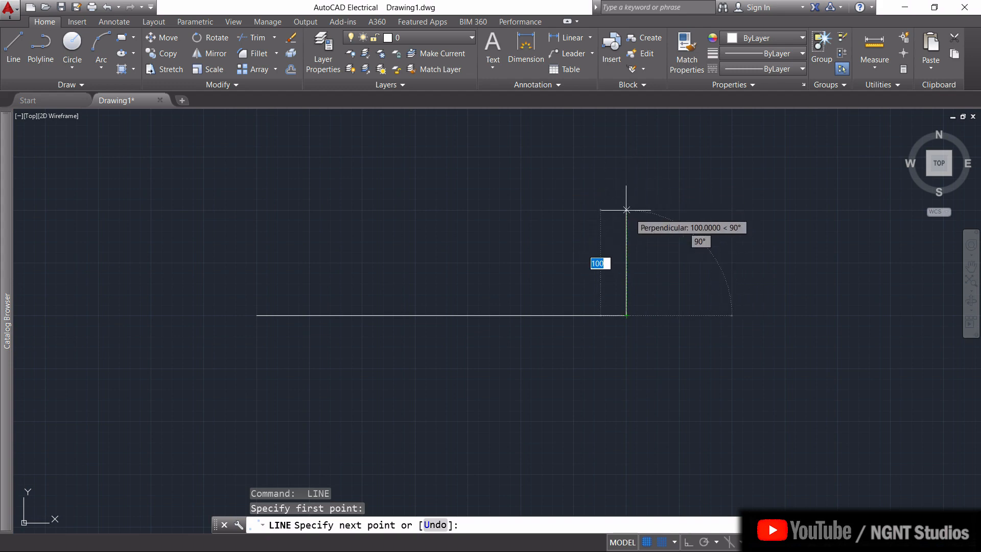
pyautogui.press('Escape')
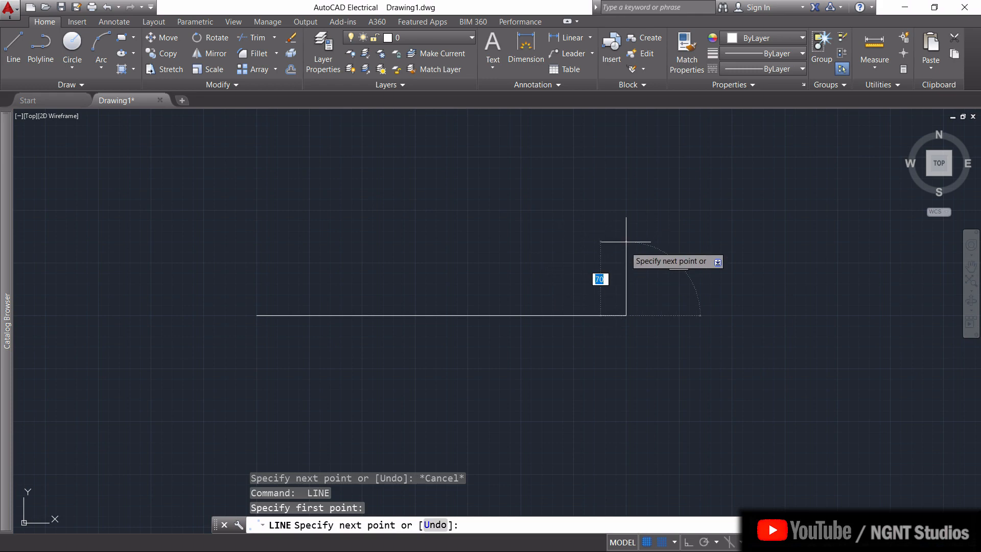
pyautogui.press('Escape')
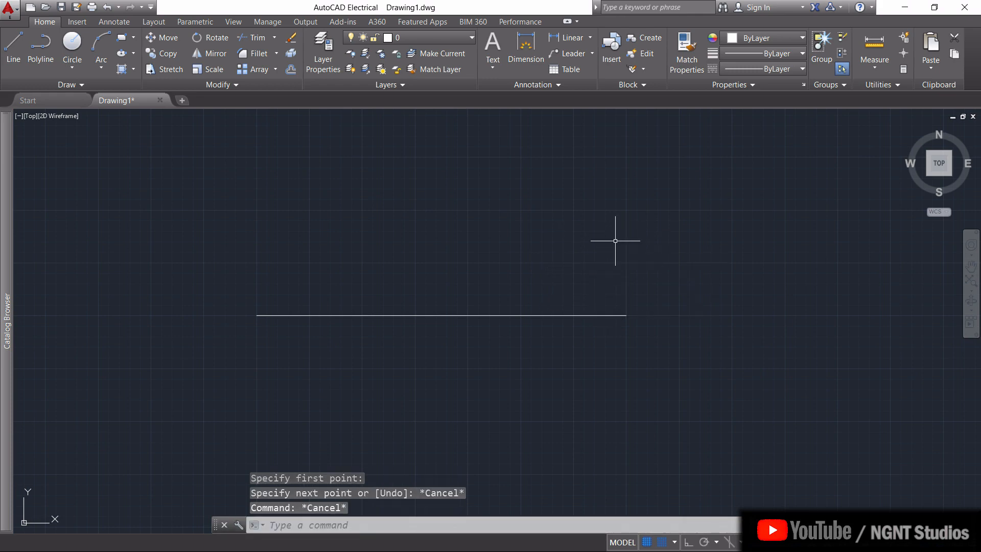
pyautogui.moveTo(556, 209)
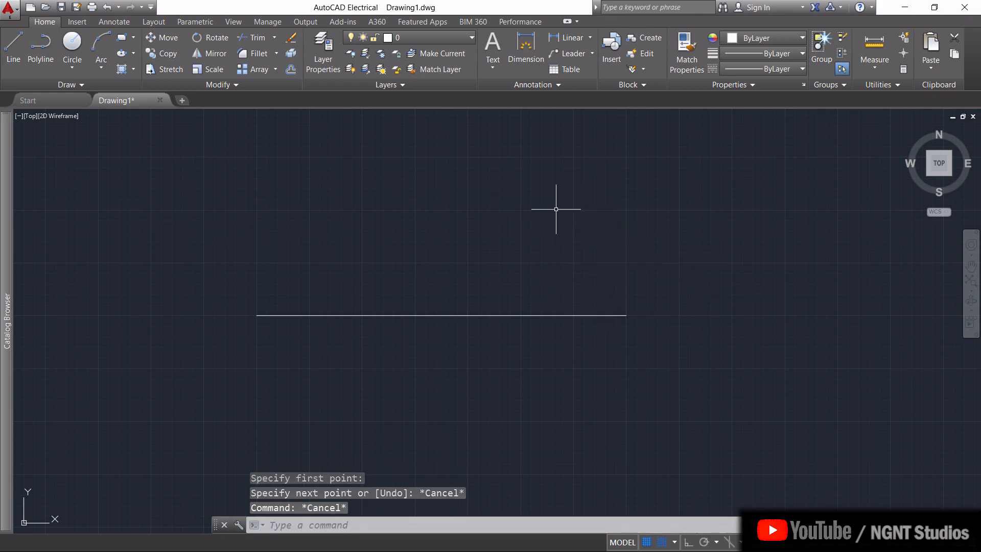
pyautogui.moveTo(606, 212)
pyautogui.write('LINE')
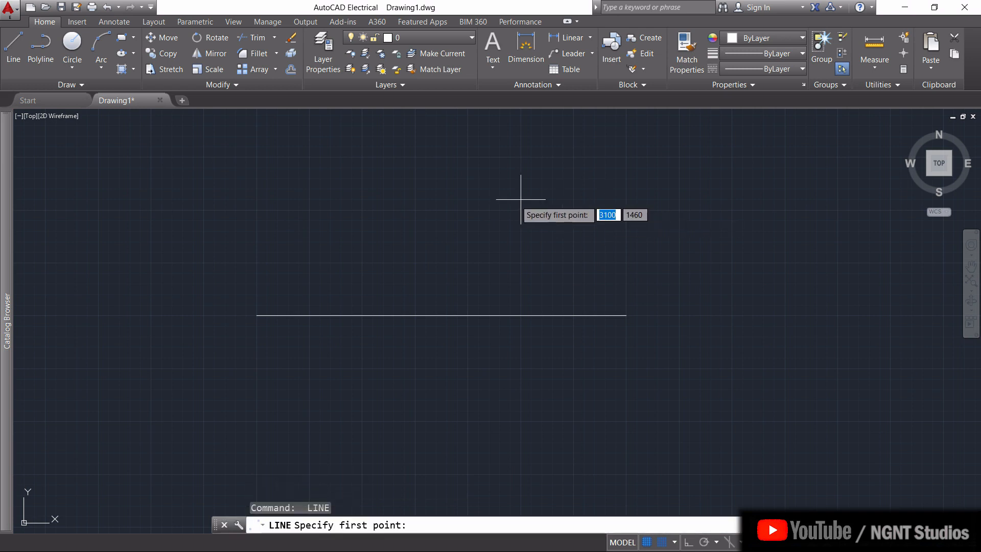
pyautogui.moveTo(569, 294)
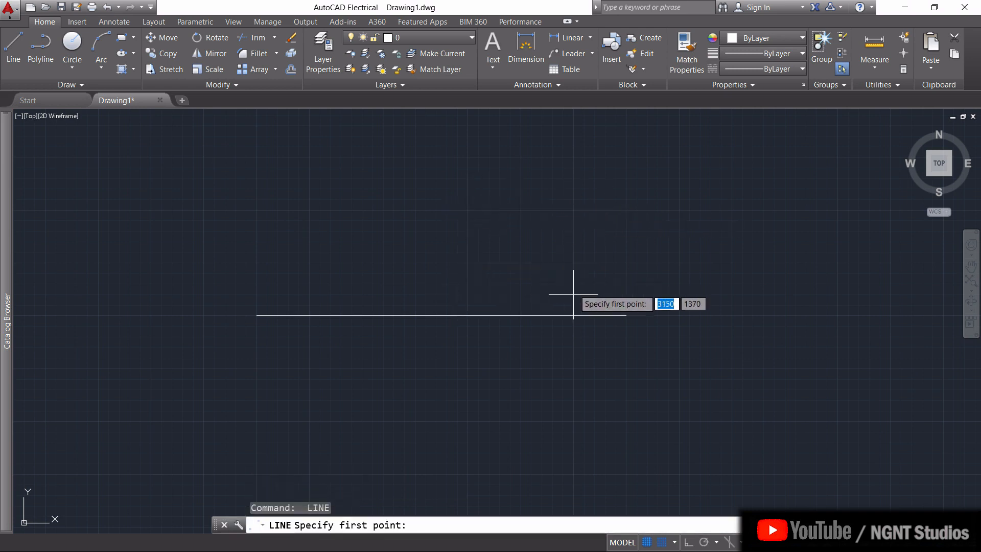
pyautogui.moveTo(479, 315)
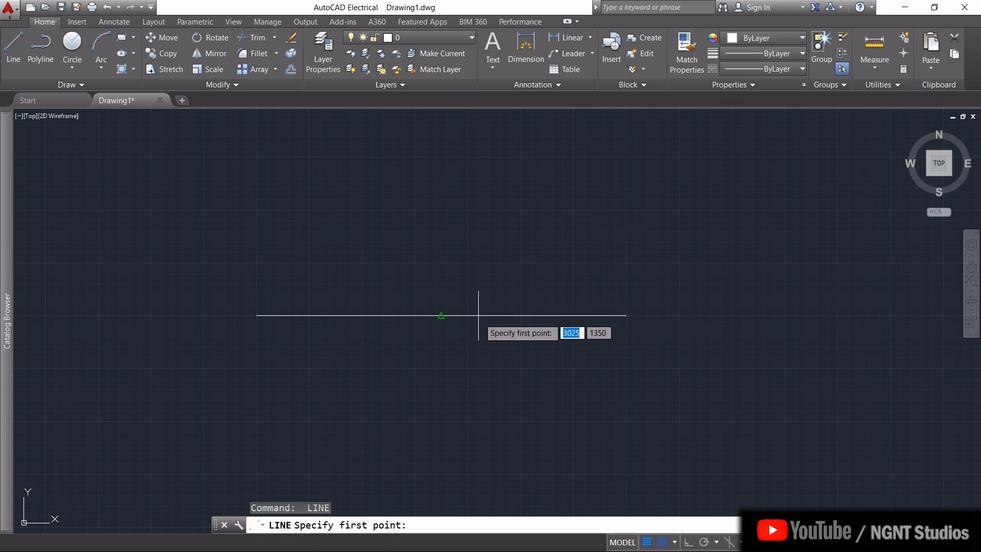
pyautogui.moveTo(442, 314)
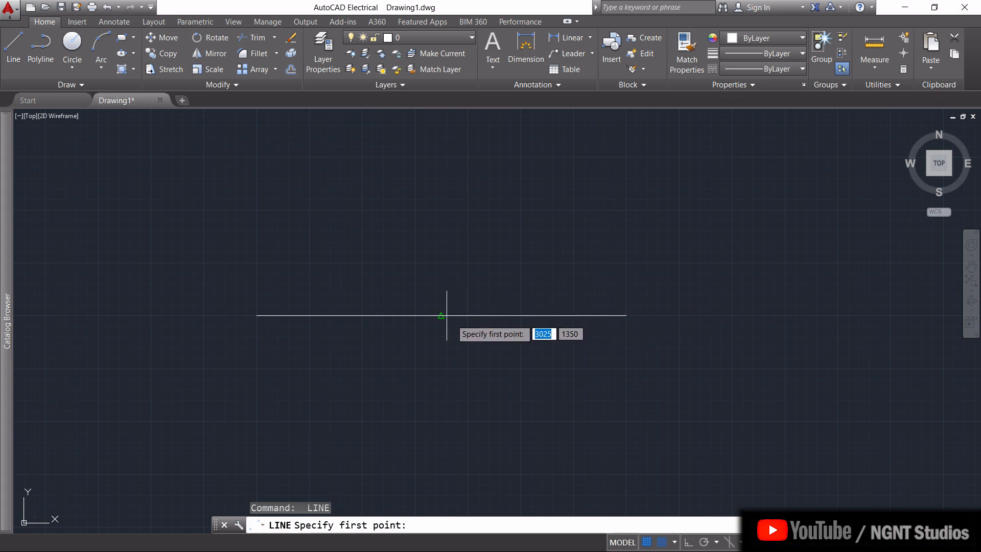
pyautogui.moveTo(441, 314)
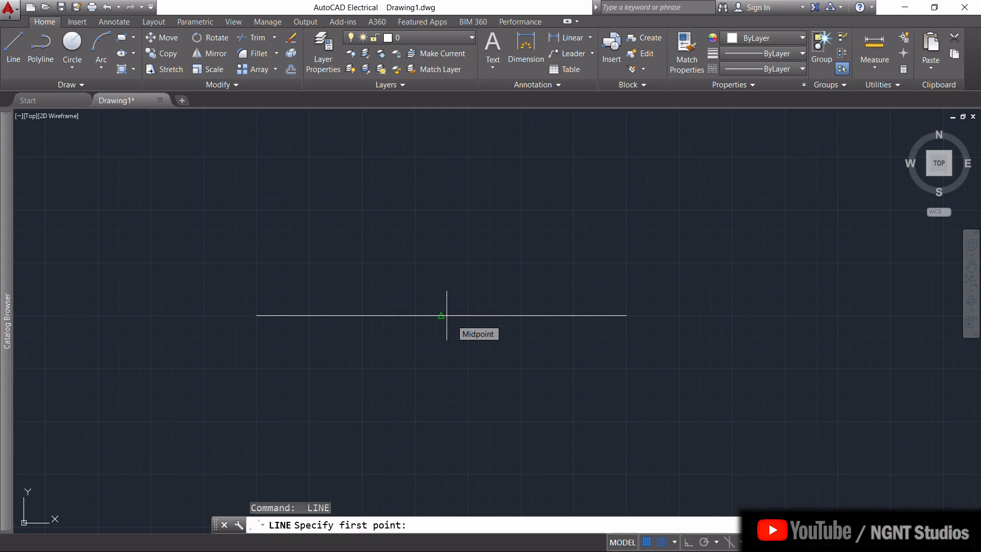
pyautogui.moveTo(442, 316)
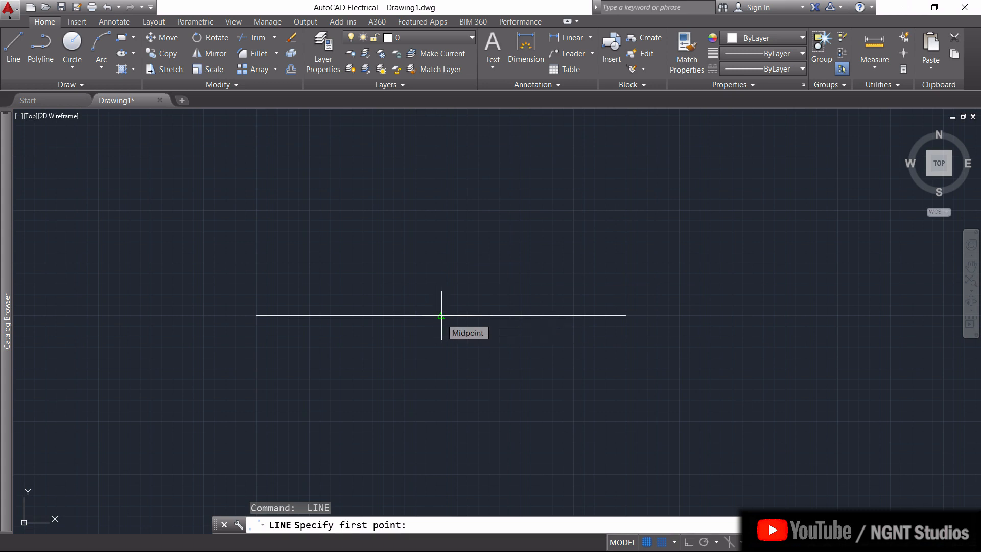
# Step: Draw the pole 100 up from the base midpoint, 150 across the top, and the notch point
pyautogui.click(442, 316)
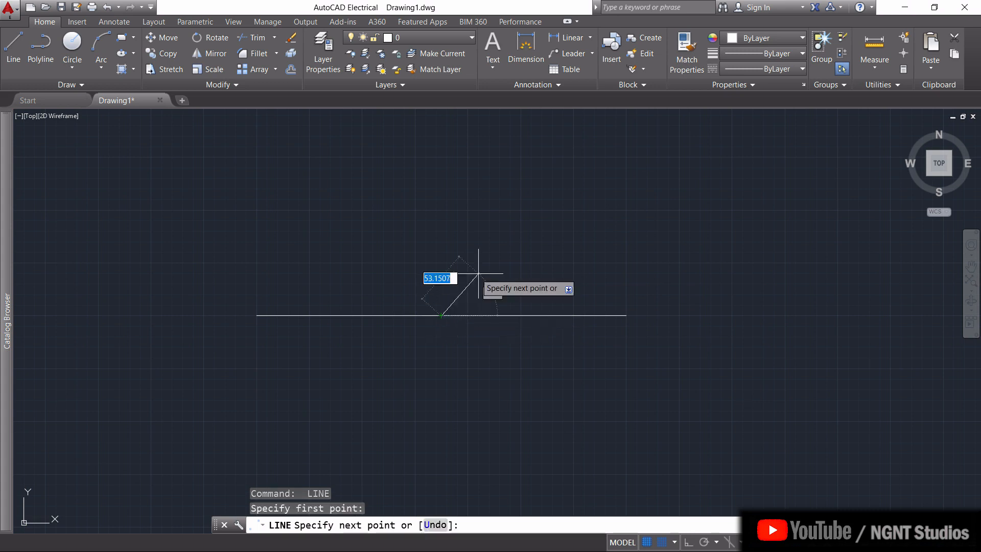
pyautogui.moveTo(441, 199)
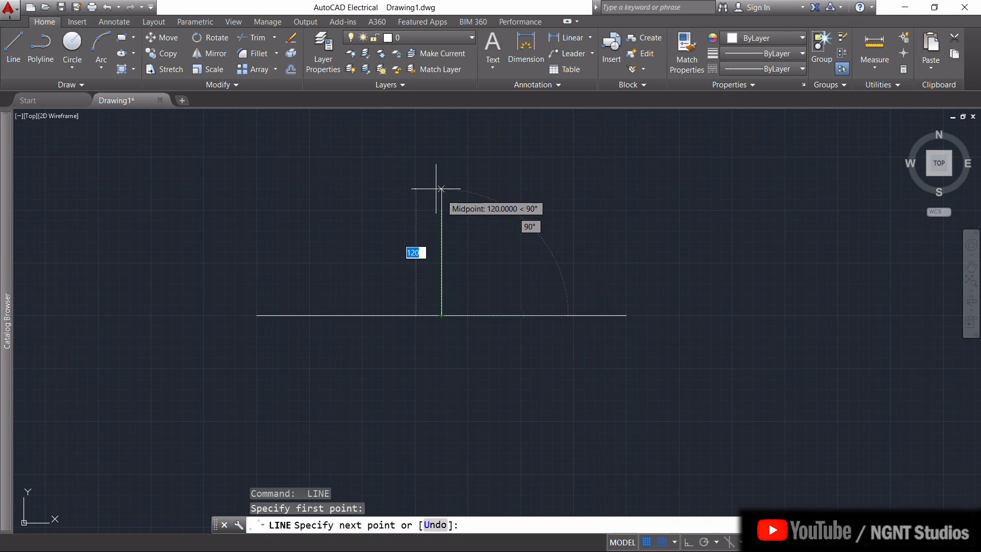
pyautogui.write('100')
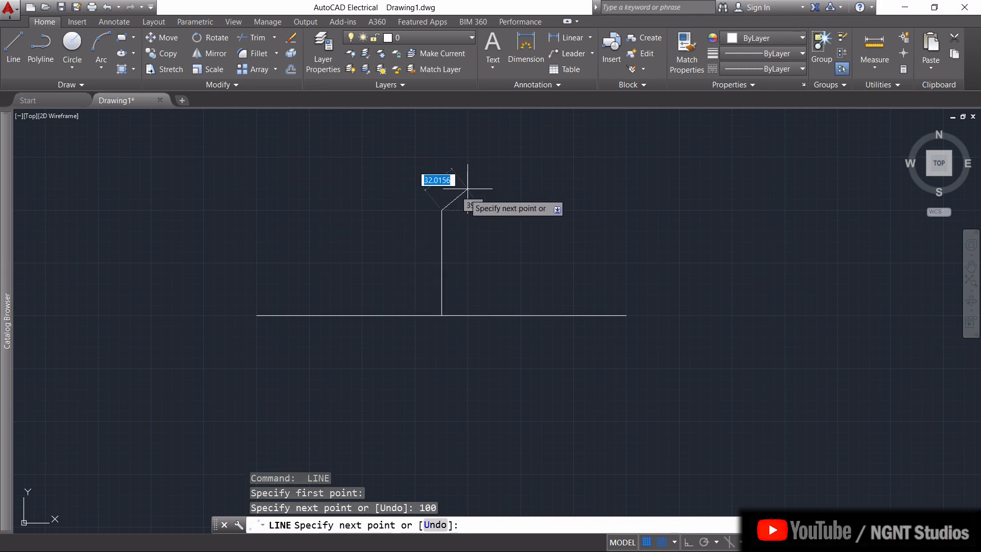
pyautogui.moveTo(553, 192)
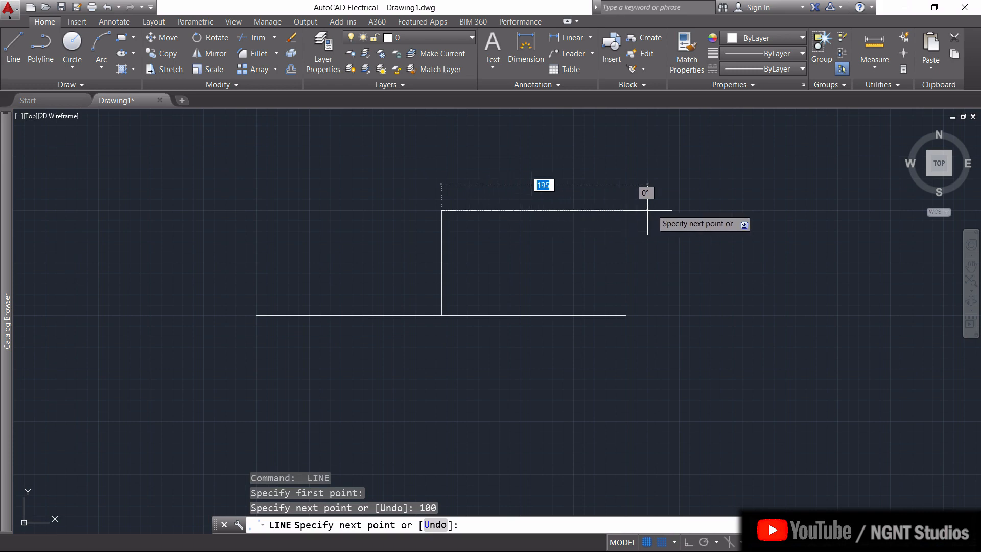
pyautogui.write('1')
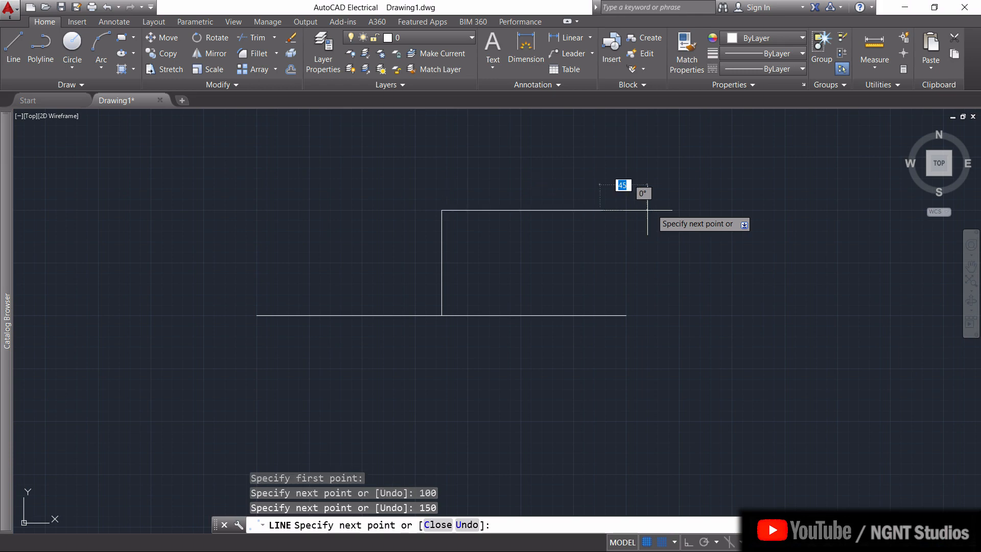
pyautogui.moveTo(595, 285)
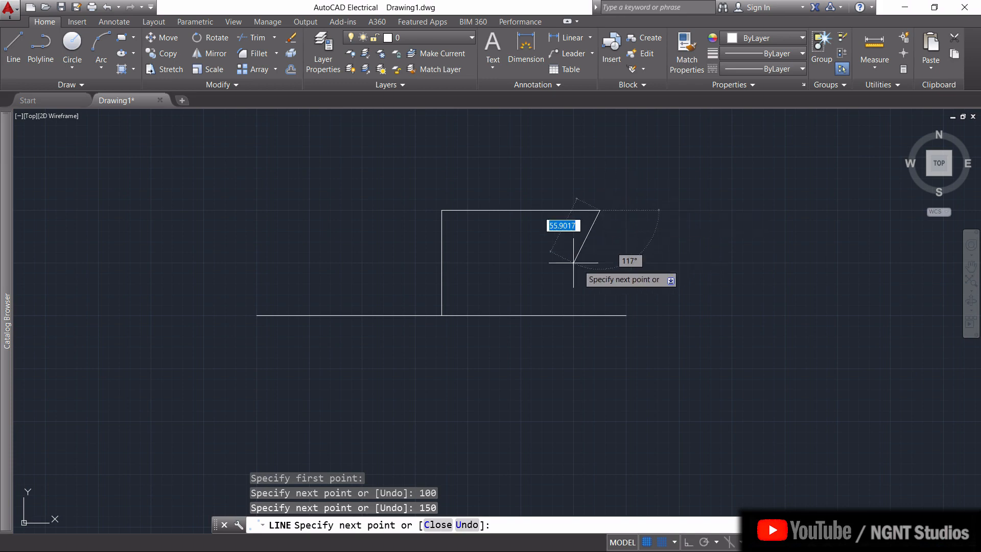
pyautogui.click(574, 264)
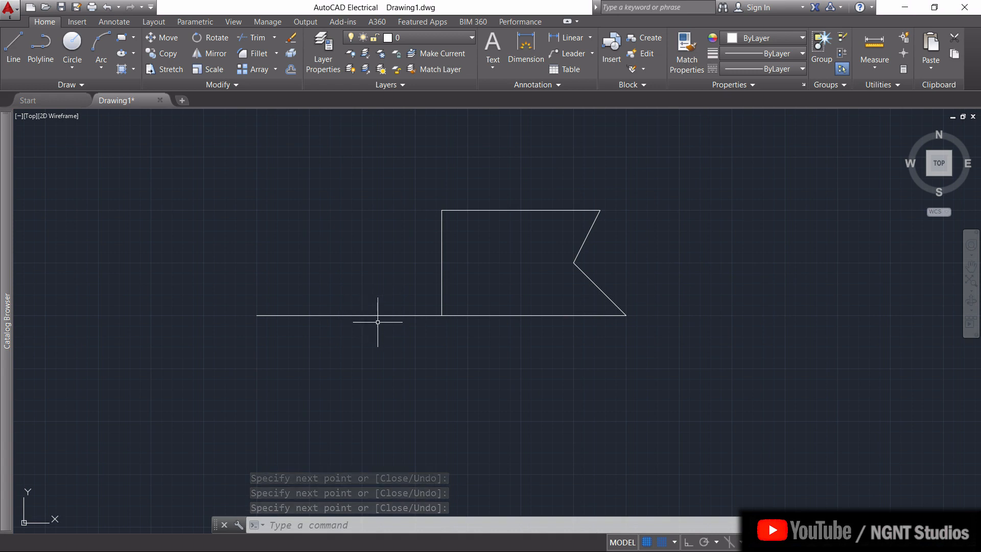
pyautogui.moveTo(257, 38)
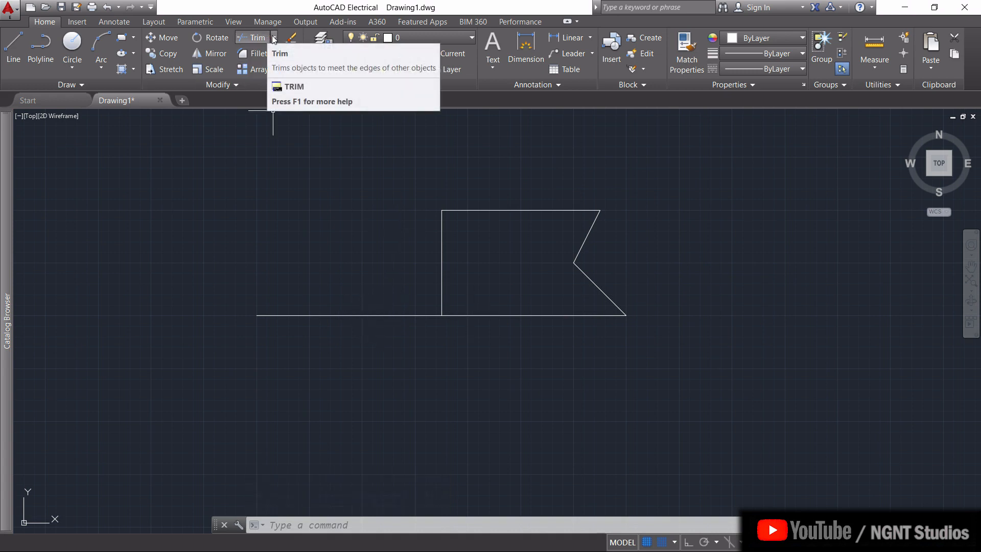
# Step: Expand the Trim drop-down on the Modify panel to show Trim and Extend
pyautogui.click(274, 38)
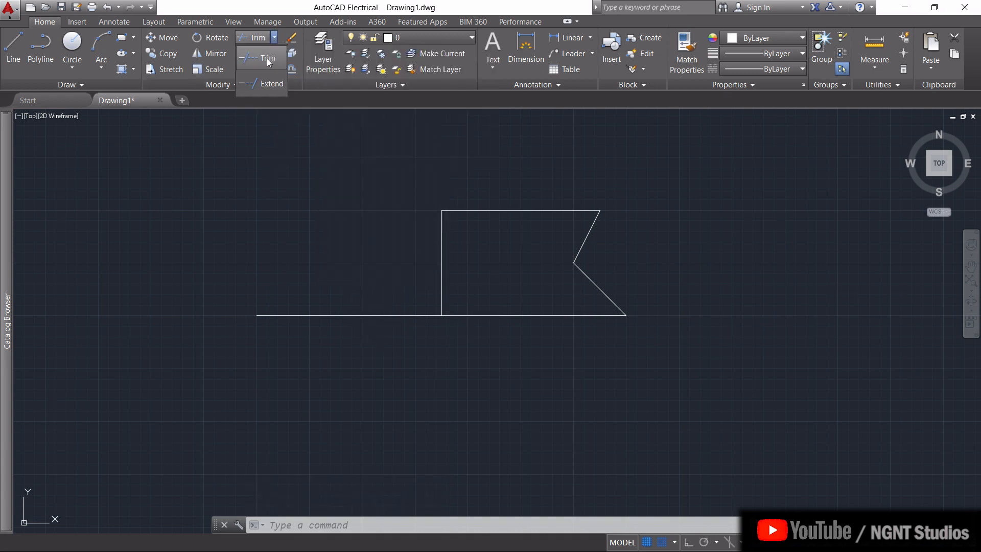